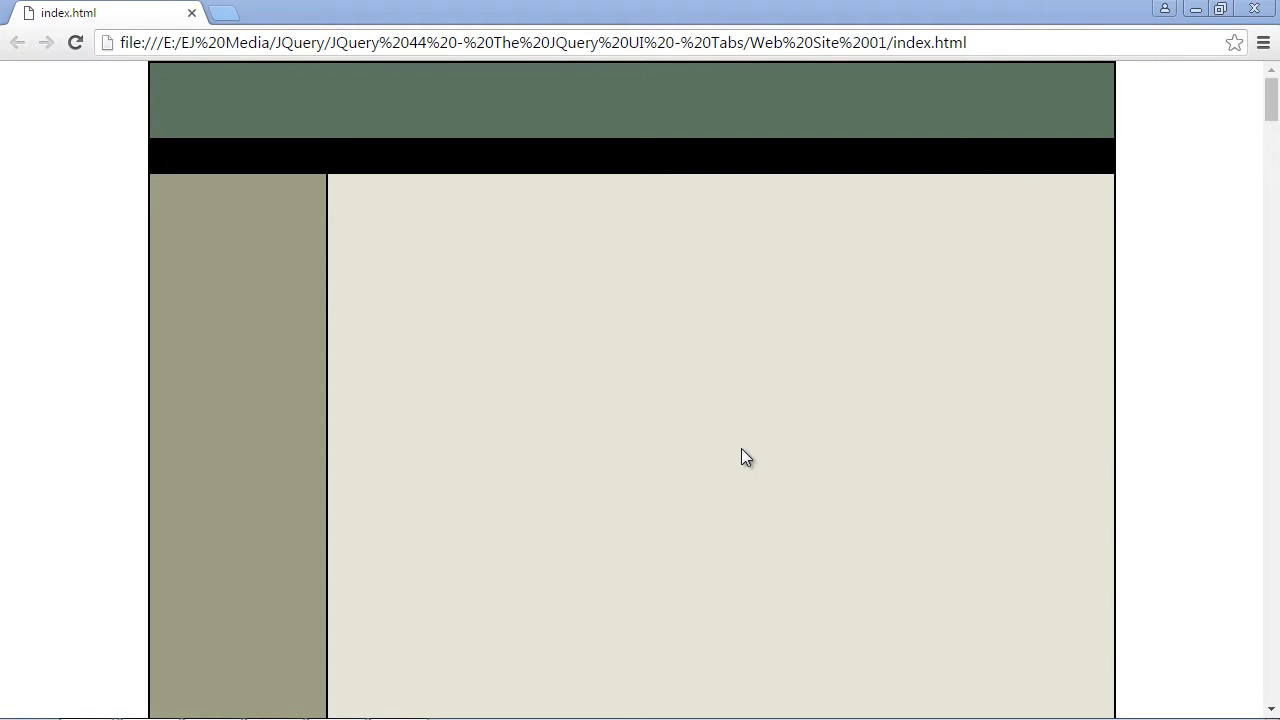
{"action": "mouse_move", "coordinate": [752, 452]}
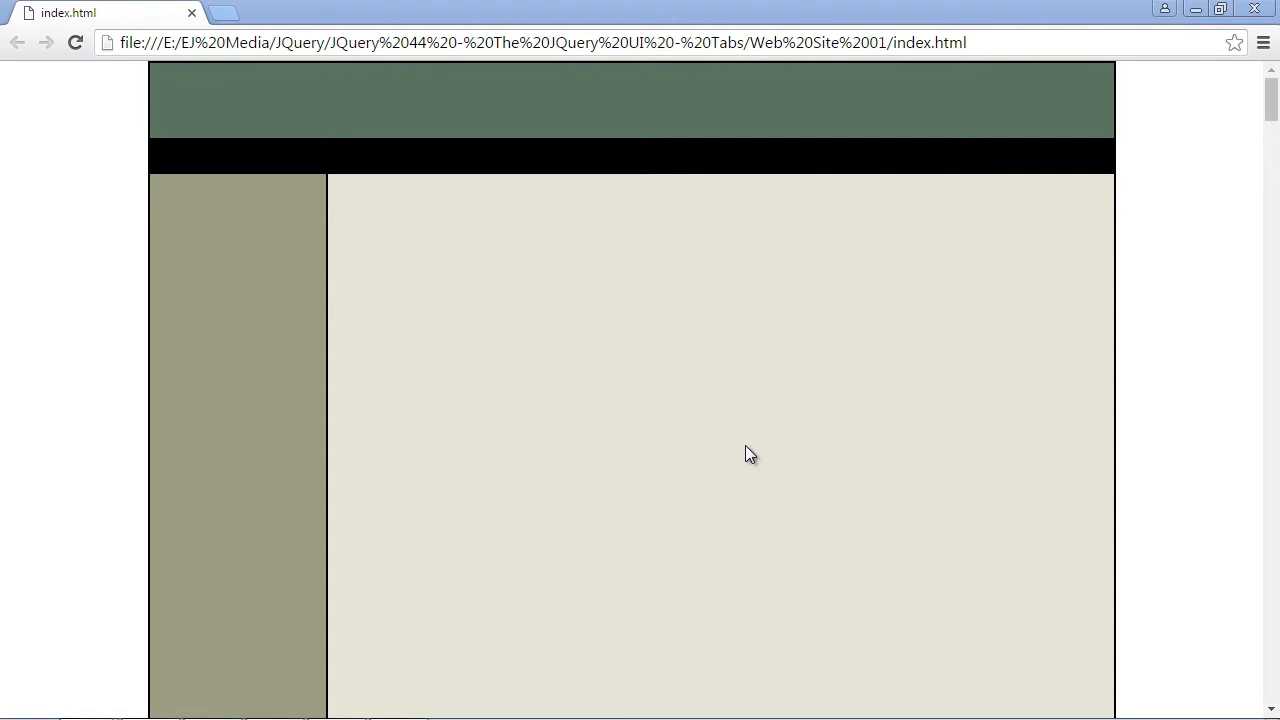
{"action": "mouse_move", "coordinate": [738, 440]}
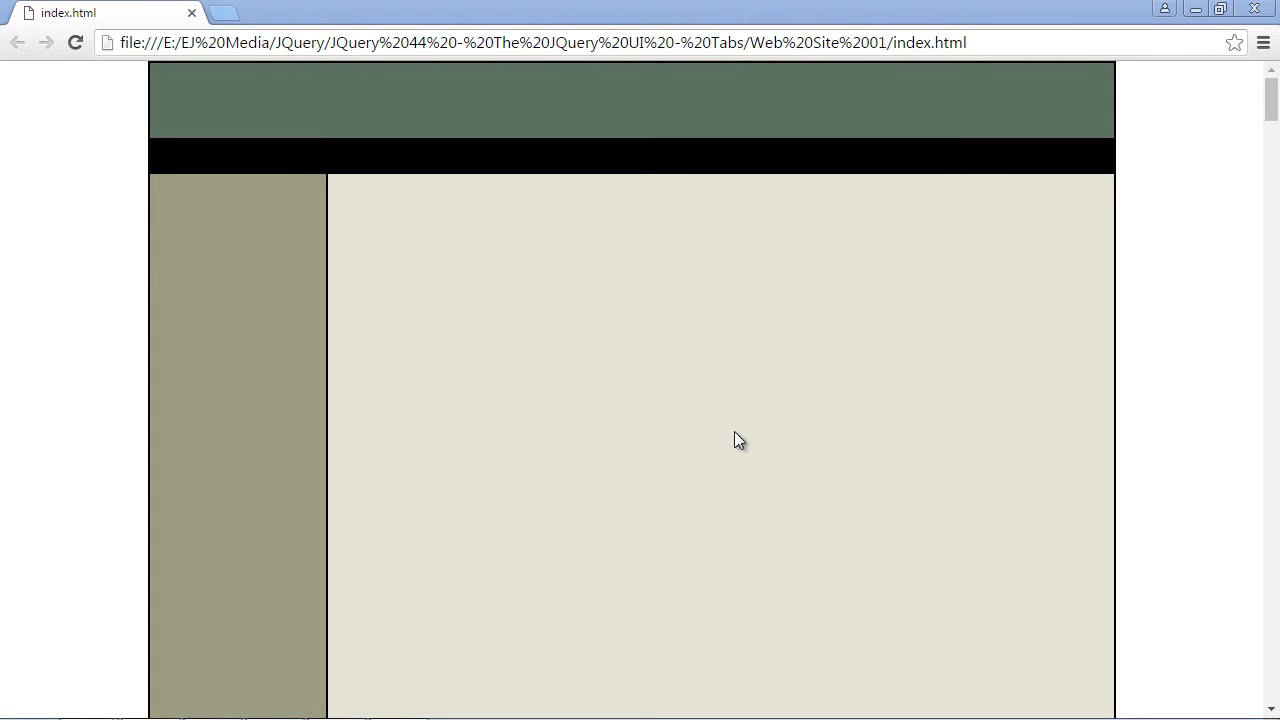
{"action": "mouse_move", "coordinate": [380, 214]}
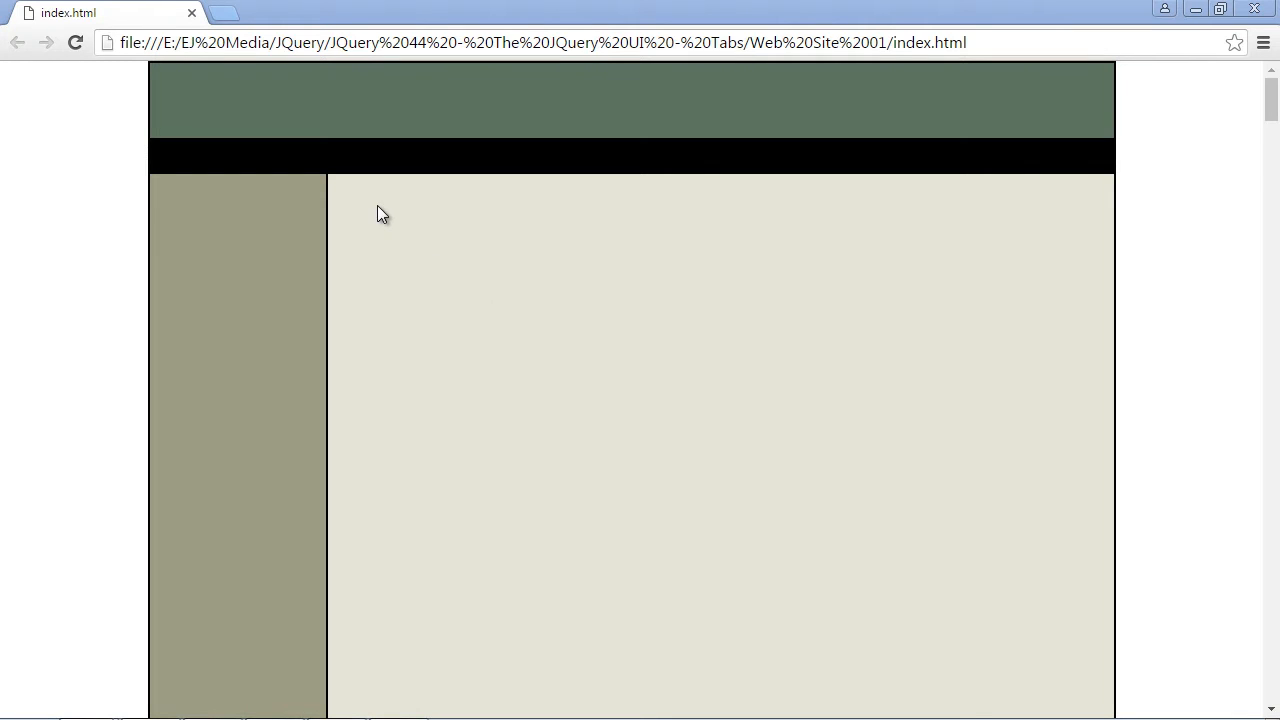
{"action": "mouse_move", "coordinate": [290, 224]}
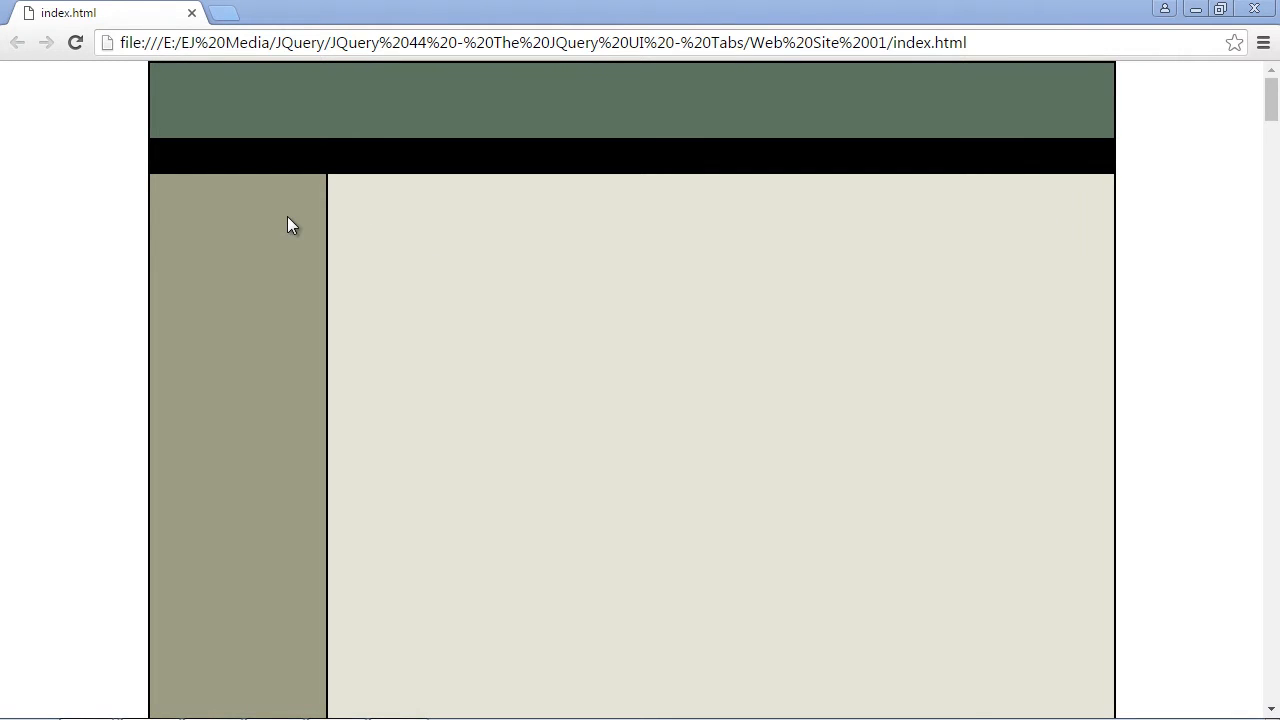
{"action": "mouse_move", "coordinate": [236, 518]}
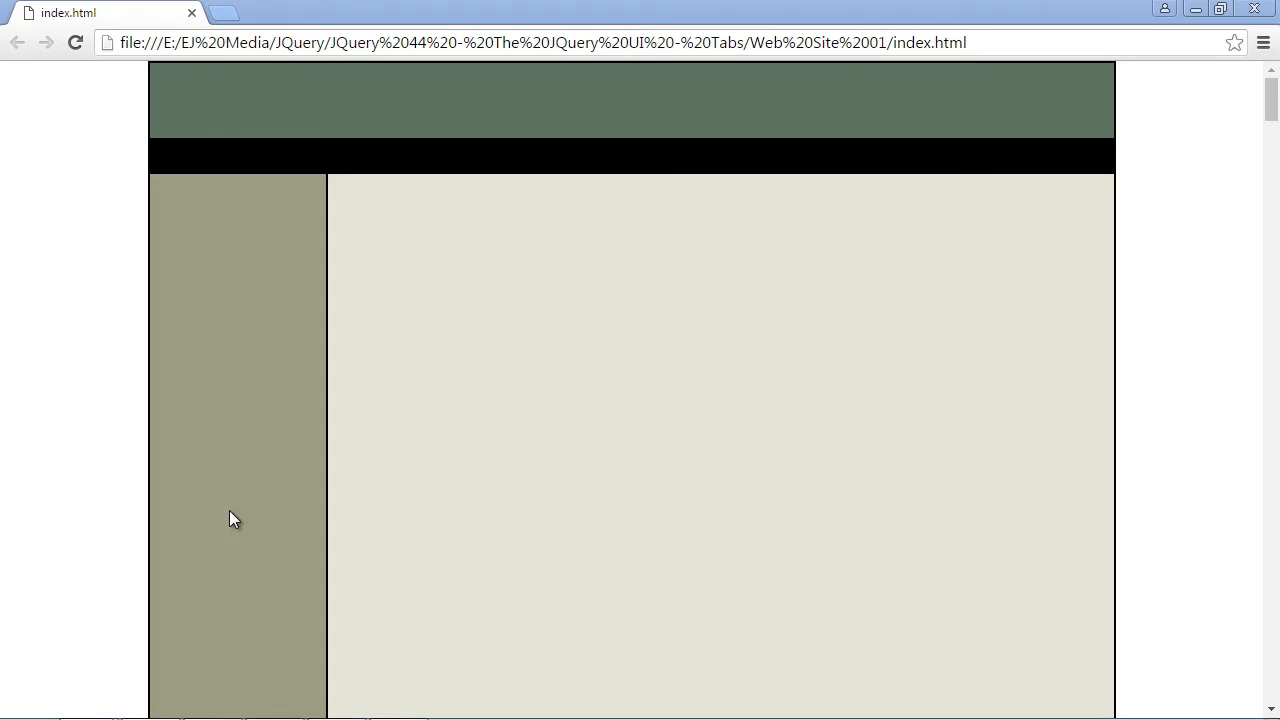
{"action": "mouse_move", "coordinate": [360, 206]}
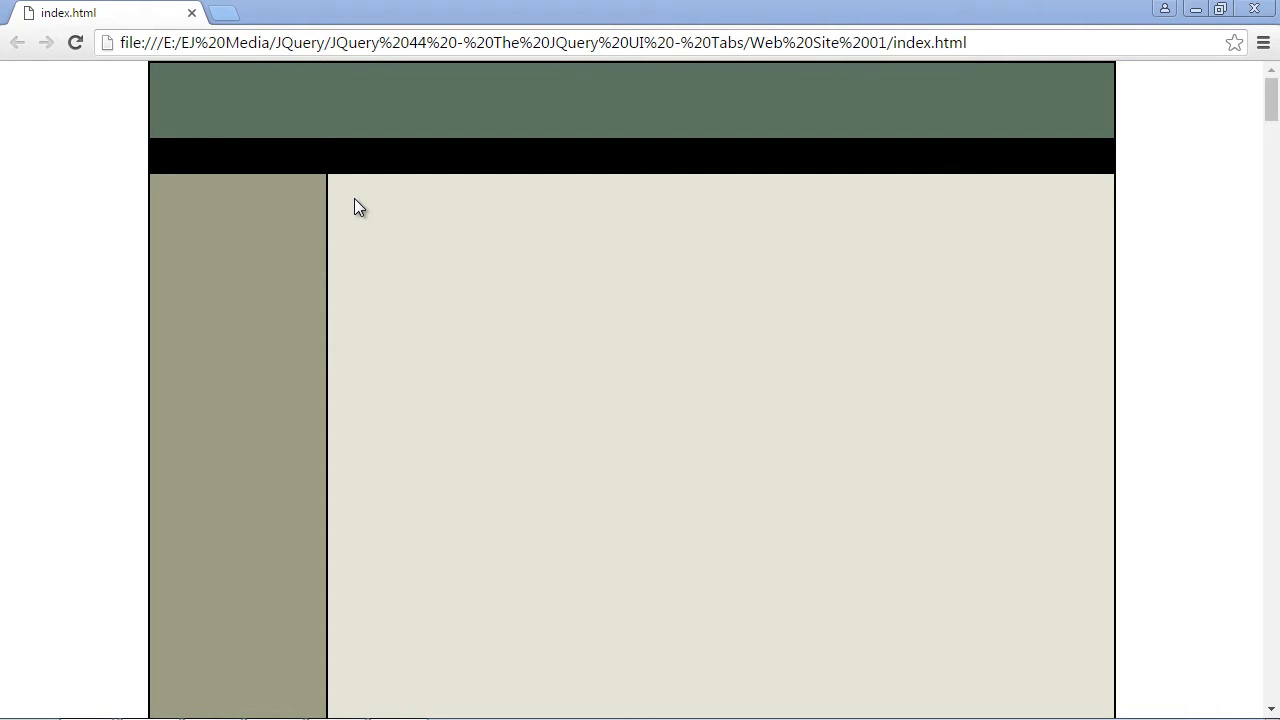
{"action": "mouse_move", "coordinate": [848, 206]}
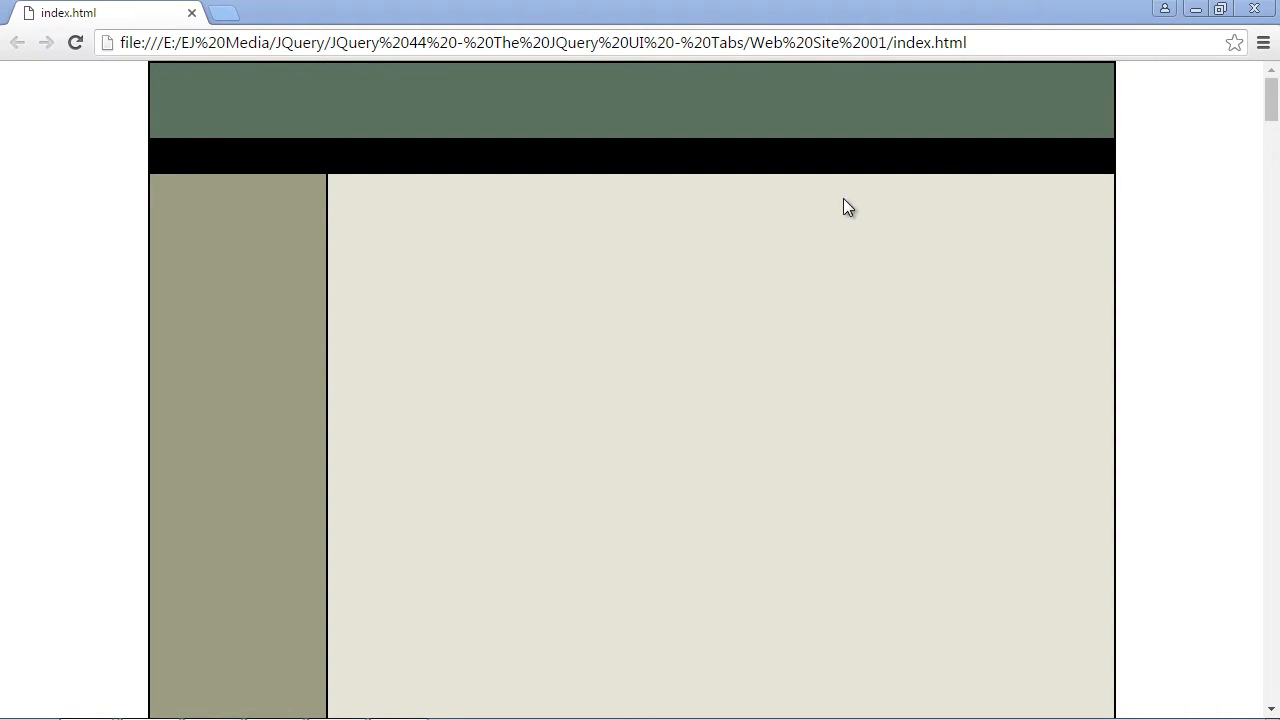
{"action": "mouse_move", "coordinate": [868, 212]}
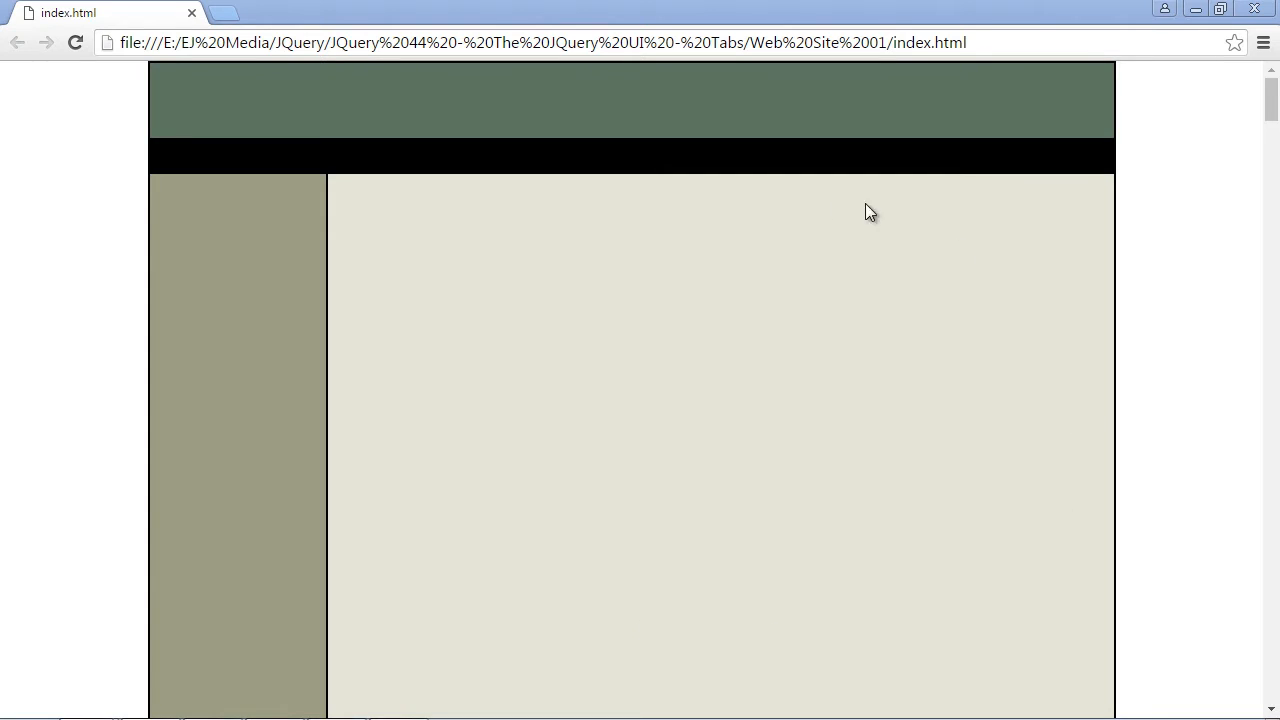
{"action": "mouse_move", "coordinate": [782, 654]}
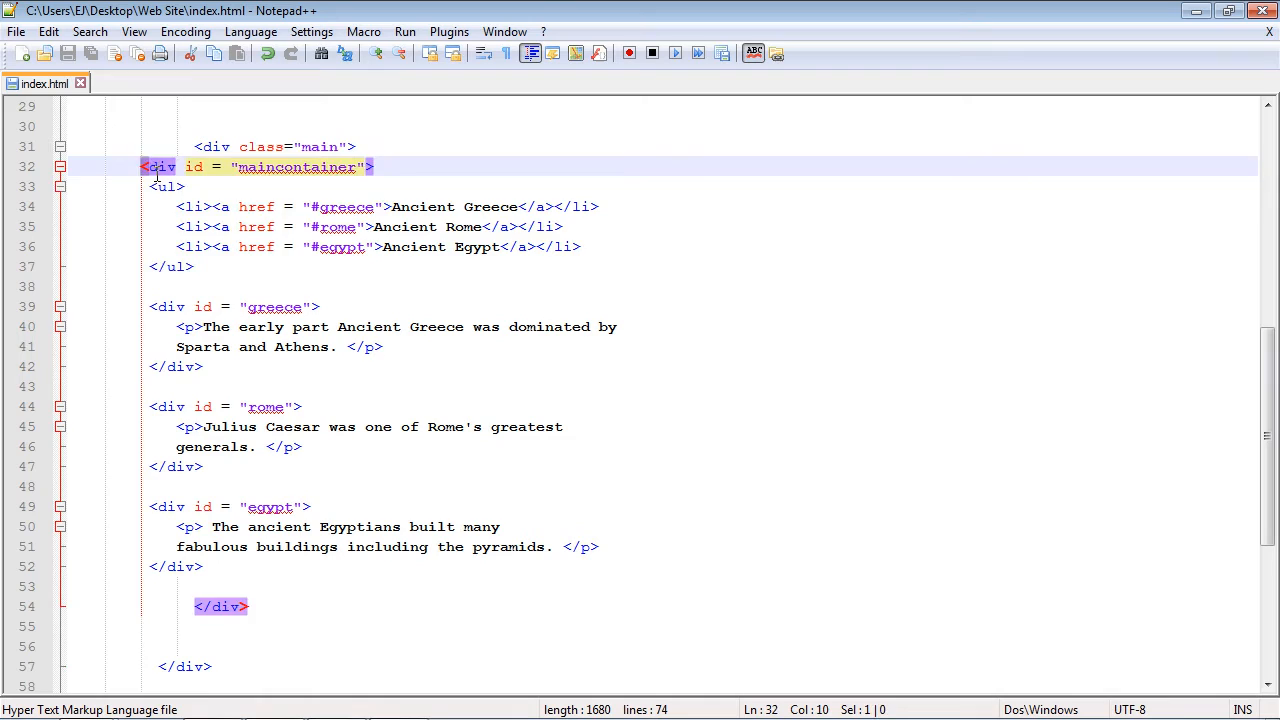
- Review the maincontainer block, the #greece link and the greece, rome and egypt content sections
{"action": "left_click_drag", "start_coordinate": [156, 166], "coordinate": [248, 606]}
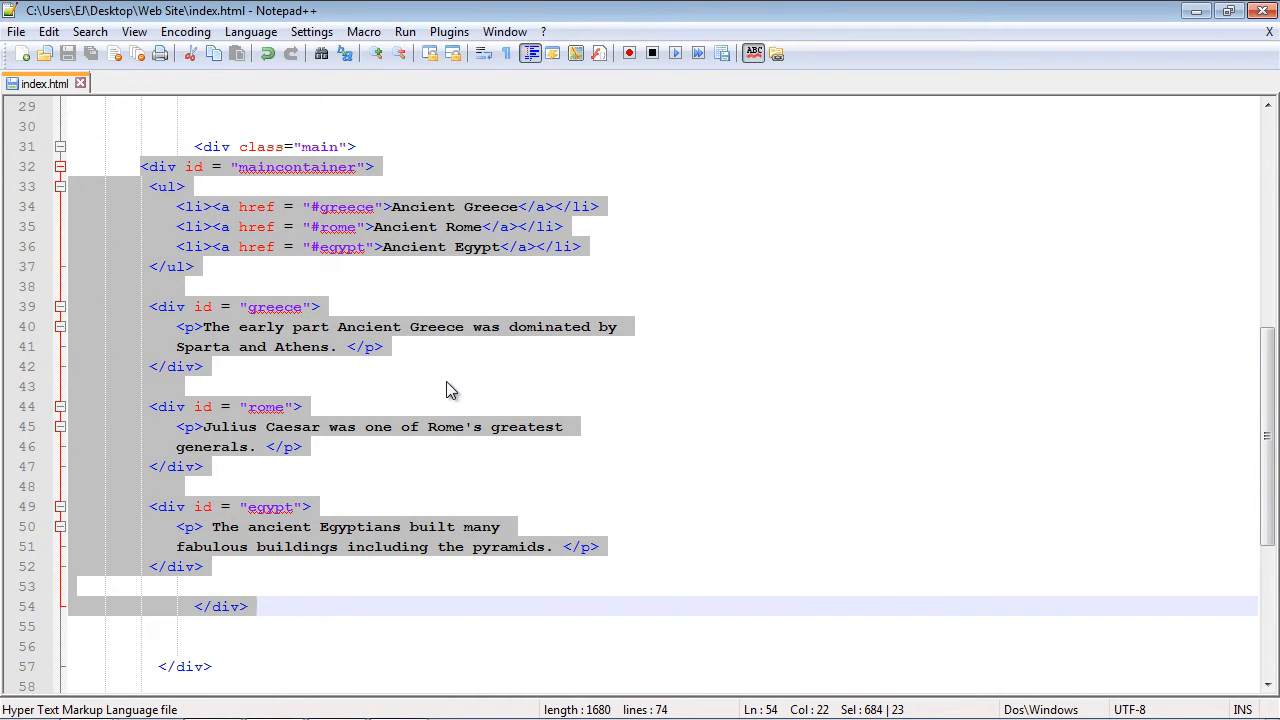
{"action": "left_click", "coordinate": [368, 346]}
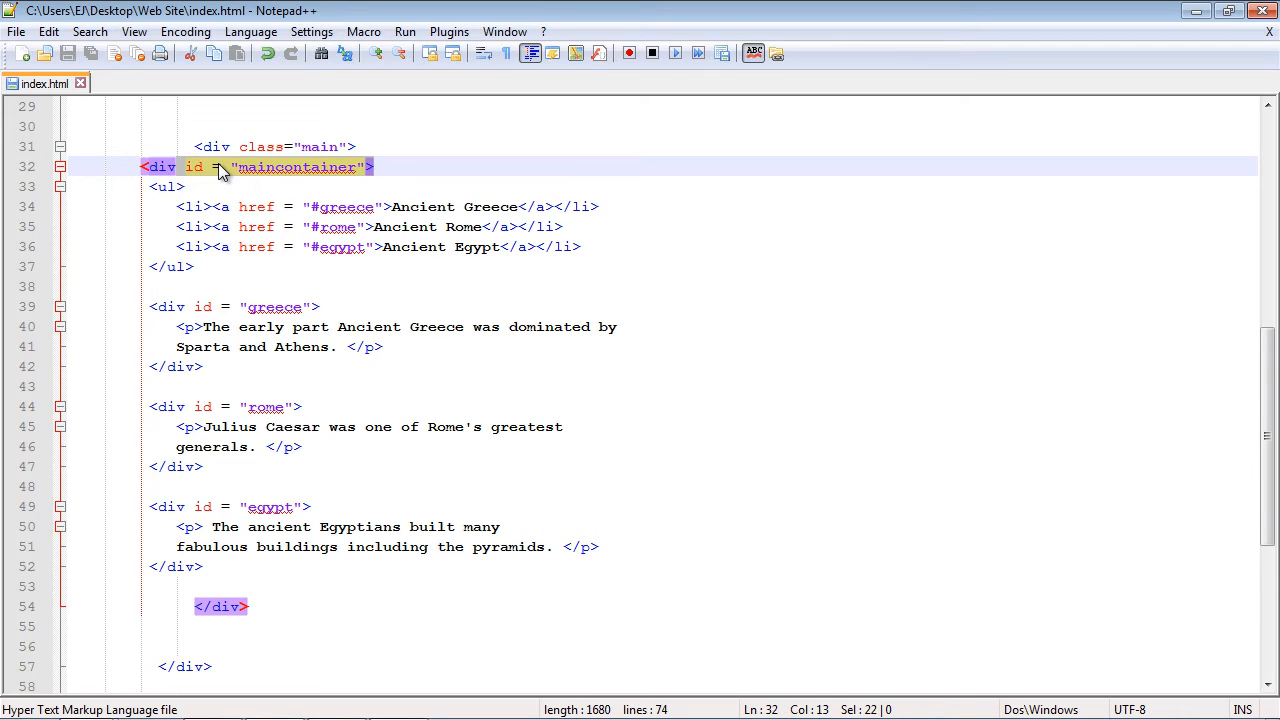
{"action": "mouse_move", "coordinate": [228, 170]}
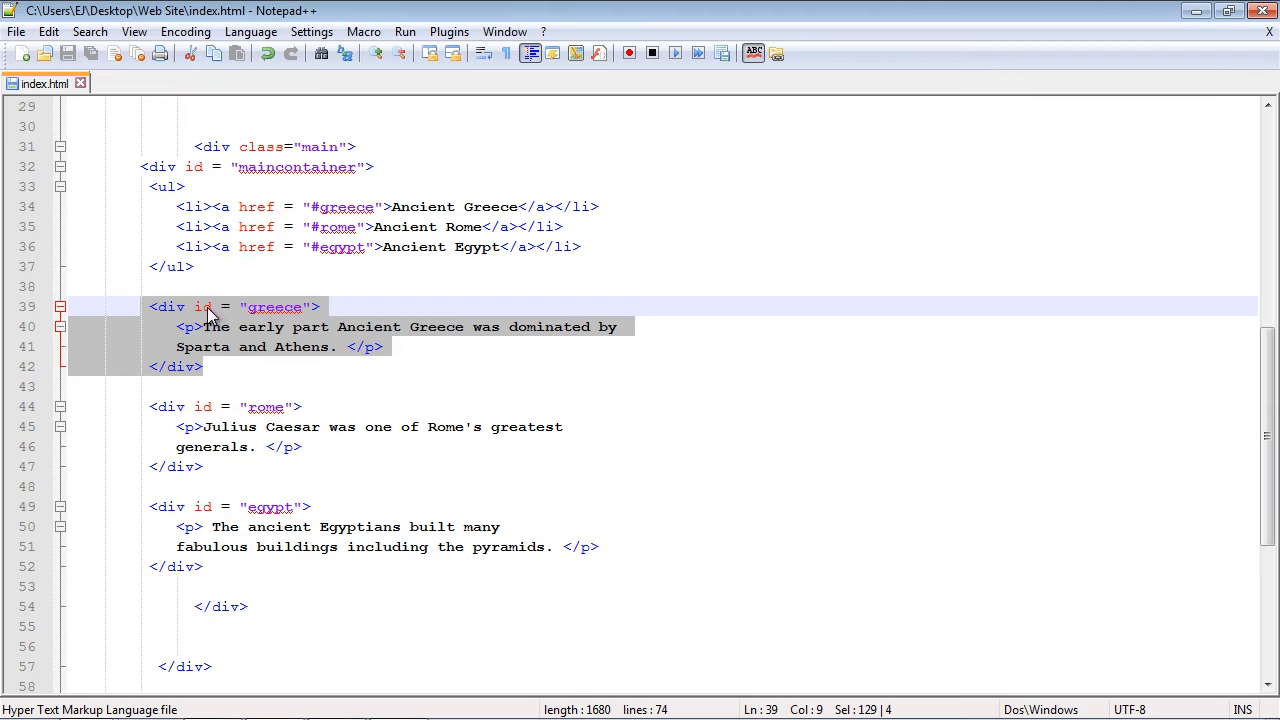
{"action": "mouse_move", "coordinate": [338, 204]}
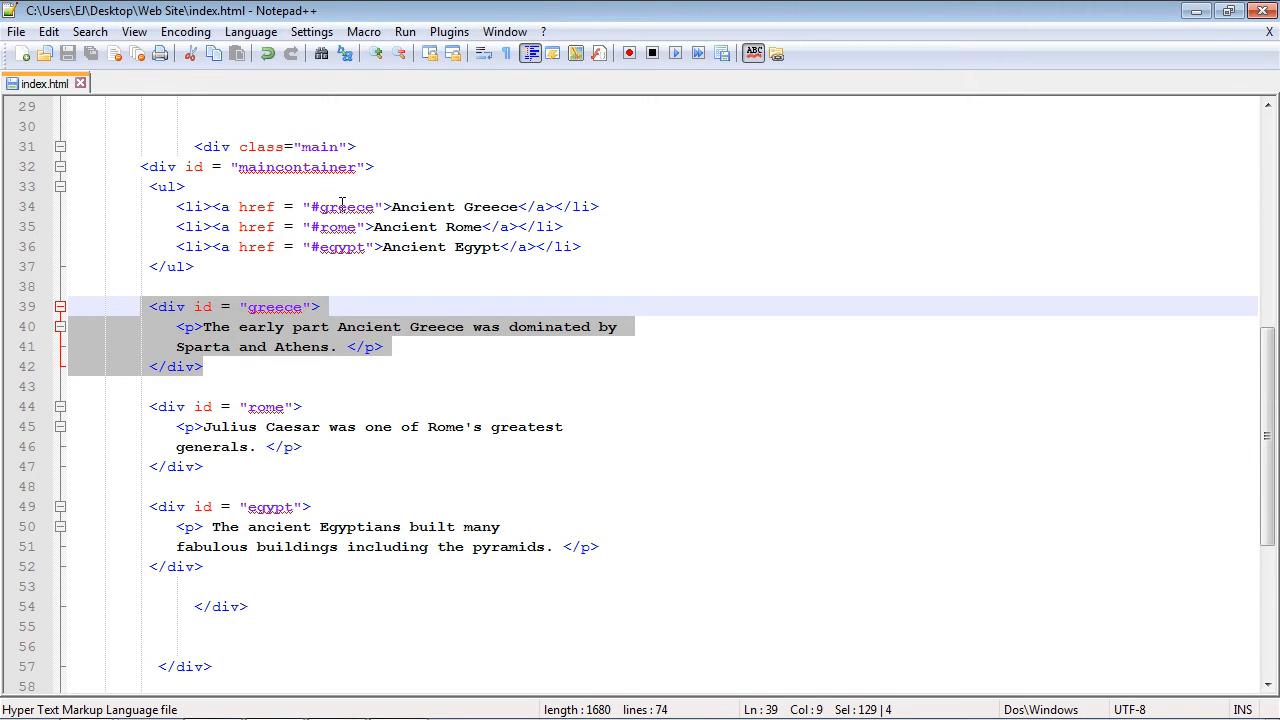
{"action": "left_click", "coordinate": [316, 206]}
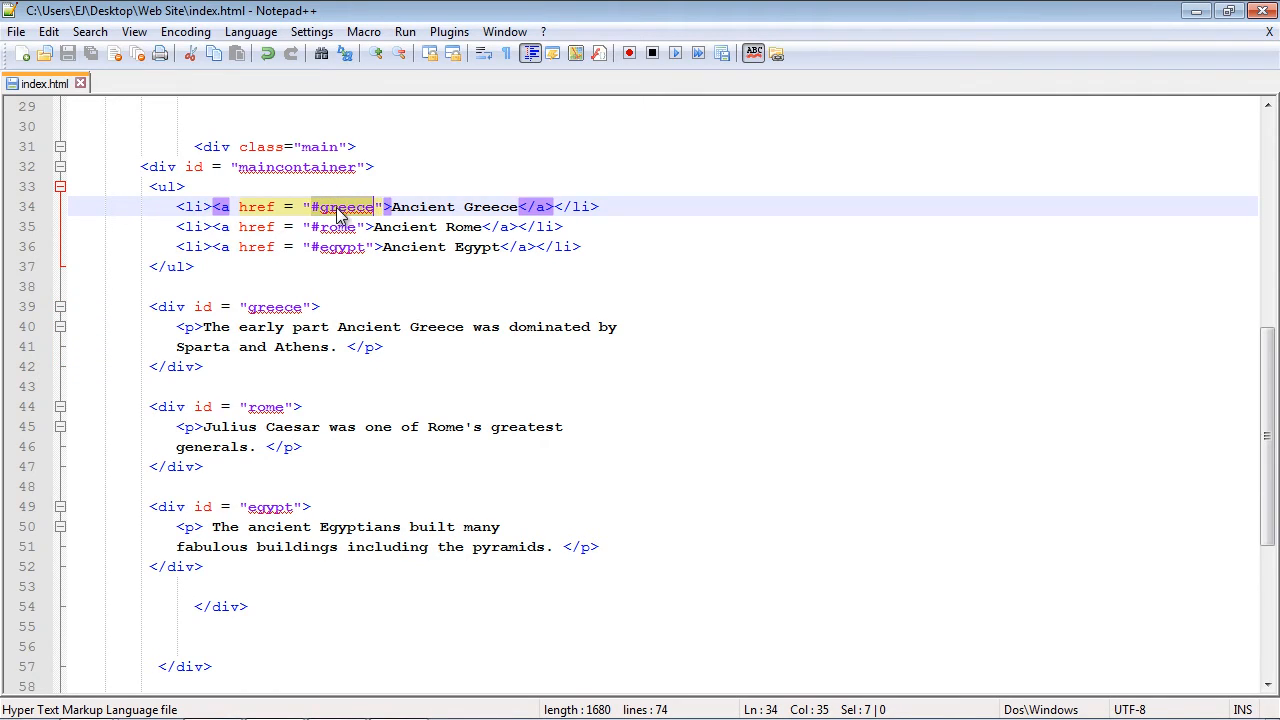
{"action": "mouse_move", "coordinate": [384, 212]}
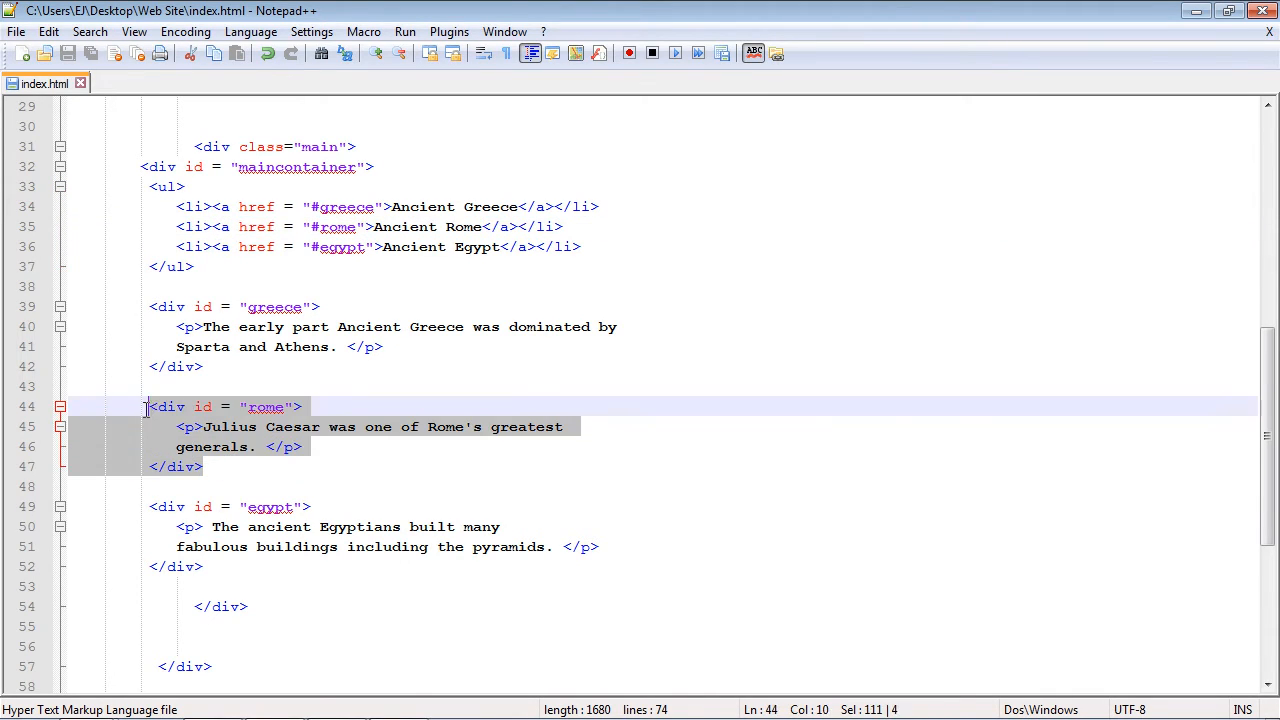
{"action": "left_click", "coordinate": [296, 406]}
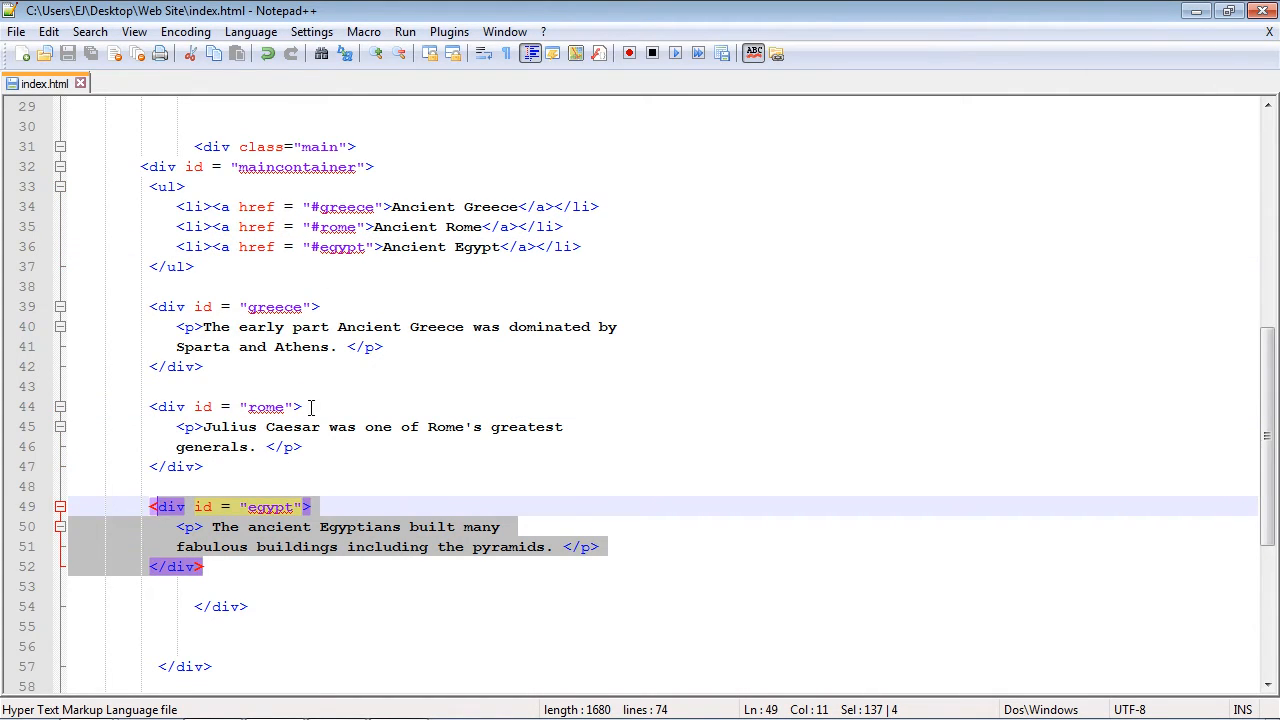
{"action": "left_click", "coordinate": [376, 168]}
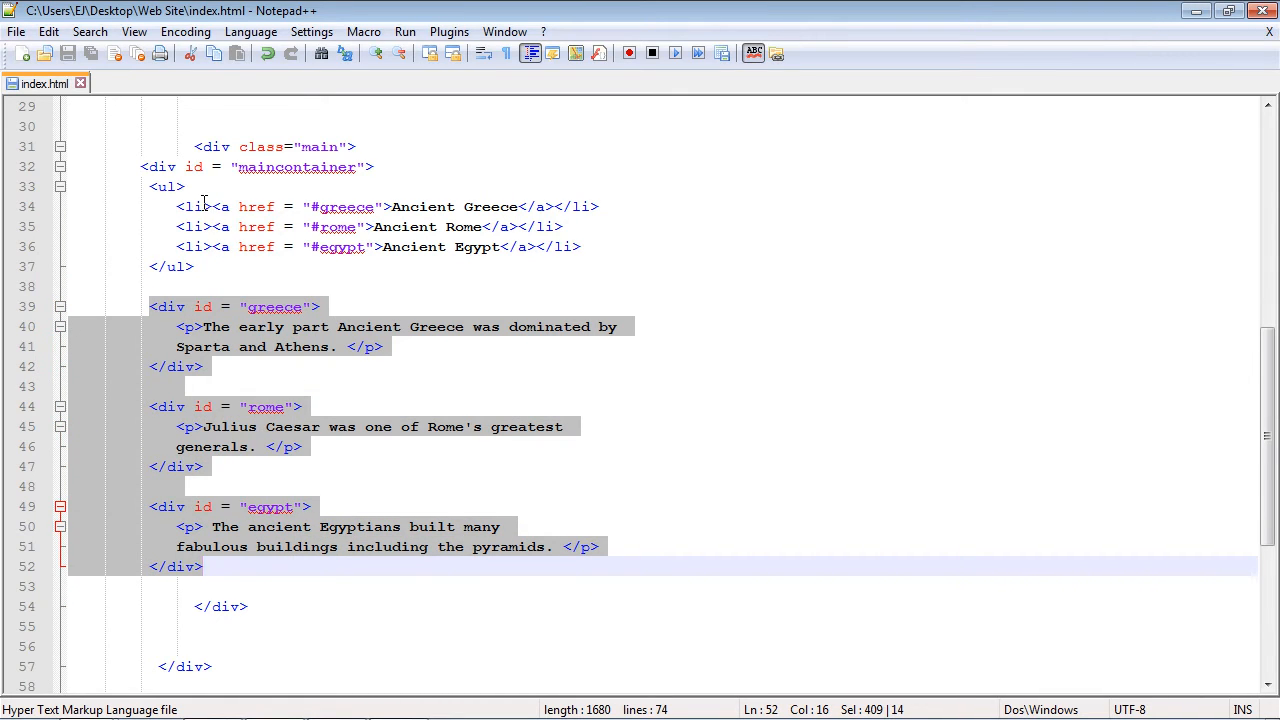
{"action": "left_click", "coordinate": [210, 206]}
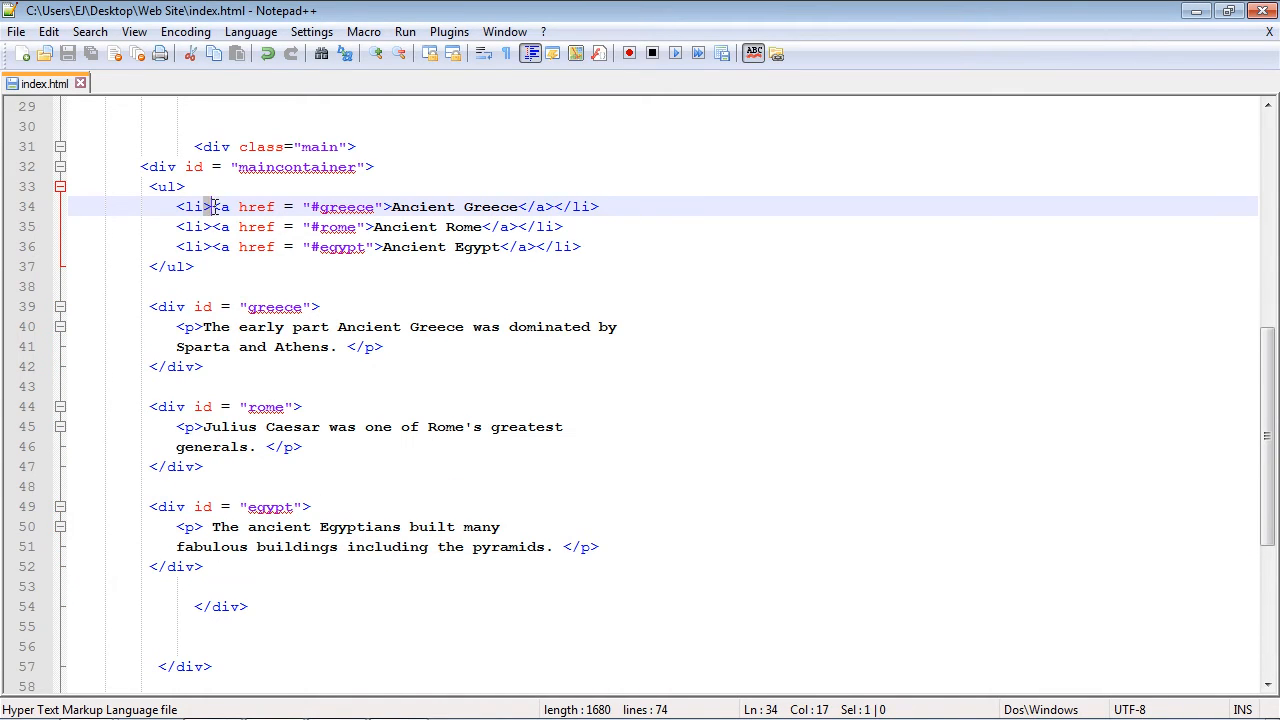
{"action": "left_click_drag", "start_coordinate": [148, 306], "coordinate": [200, 366]}
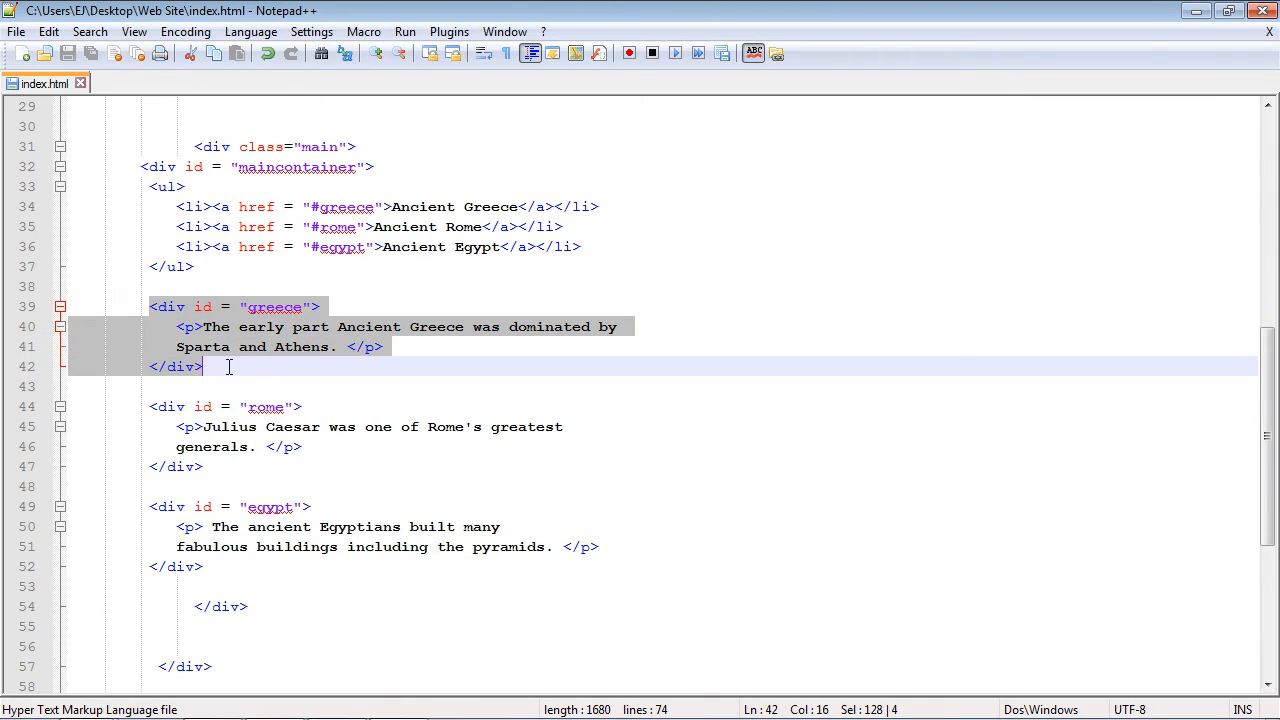
{"action": "mouse_move", "coordinate": [284, 260]}
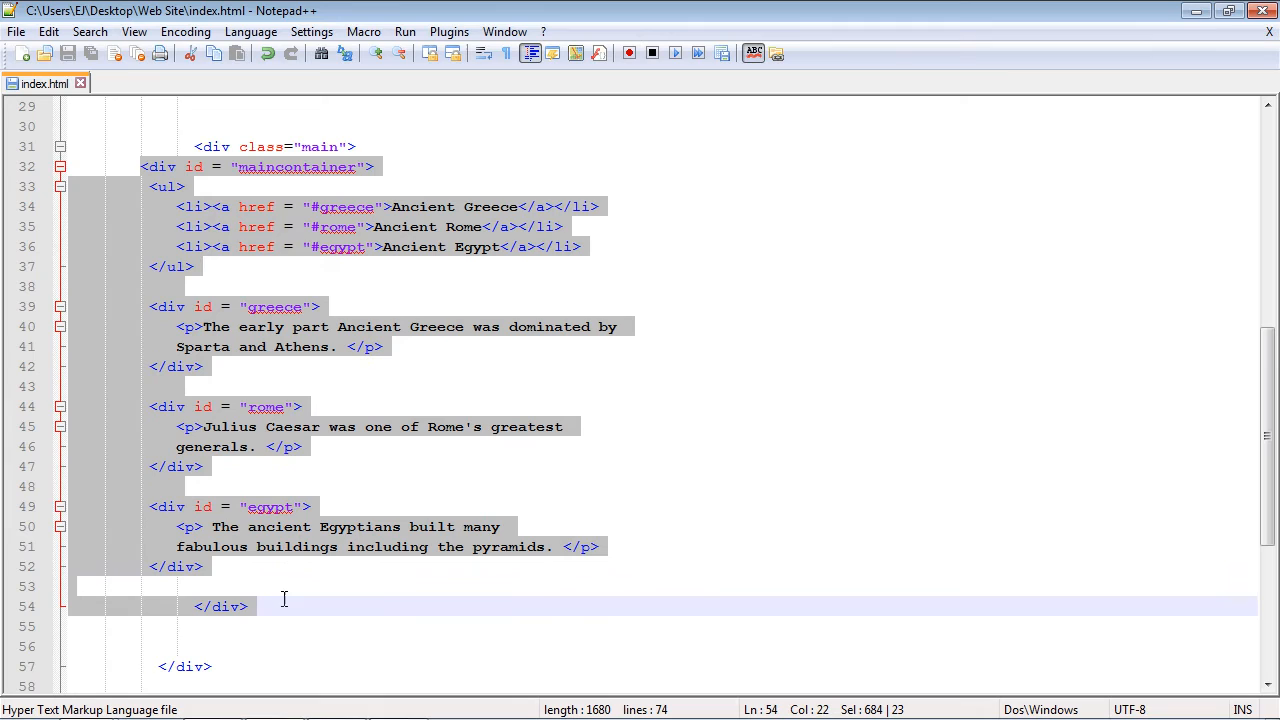
{"action": "mouse_move", "coordinate": [282, 520]}
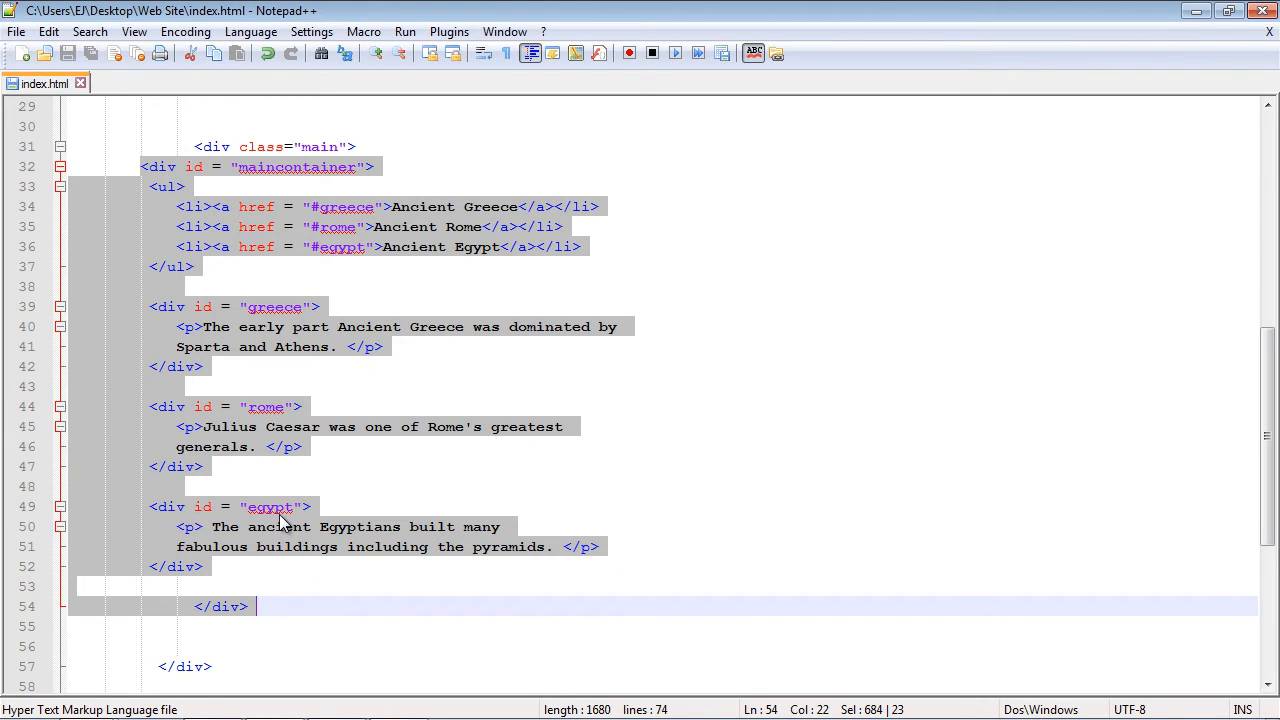
{"action": "mouse_move", "coordinate": [252, 232]}
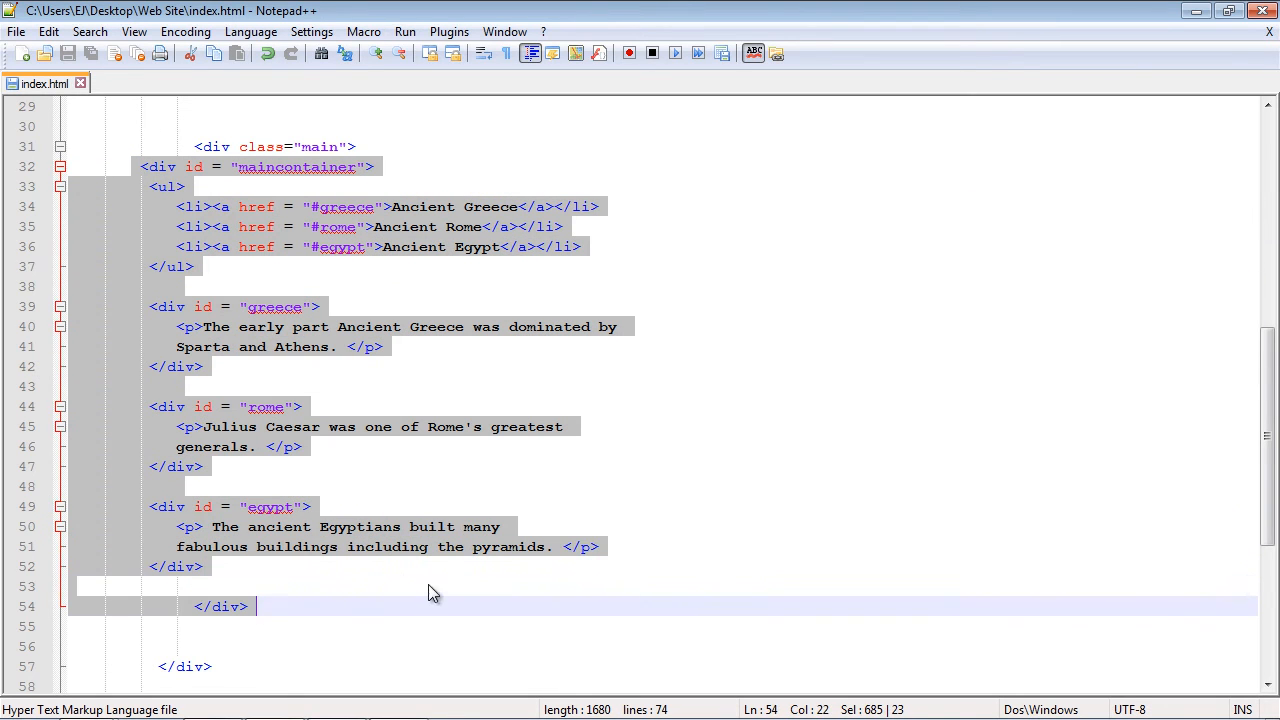
{"action": "mouse_move", "coordinate": [290, 288]}
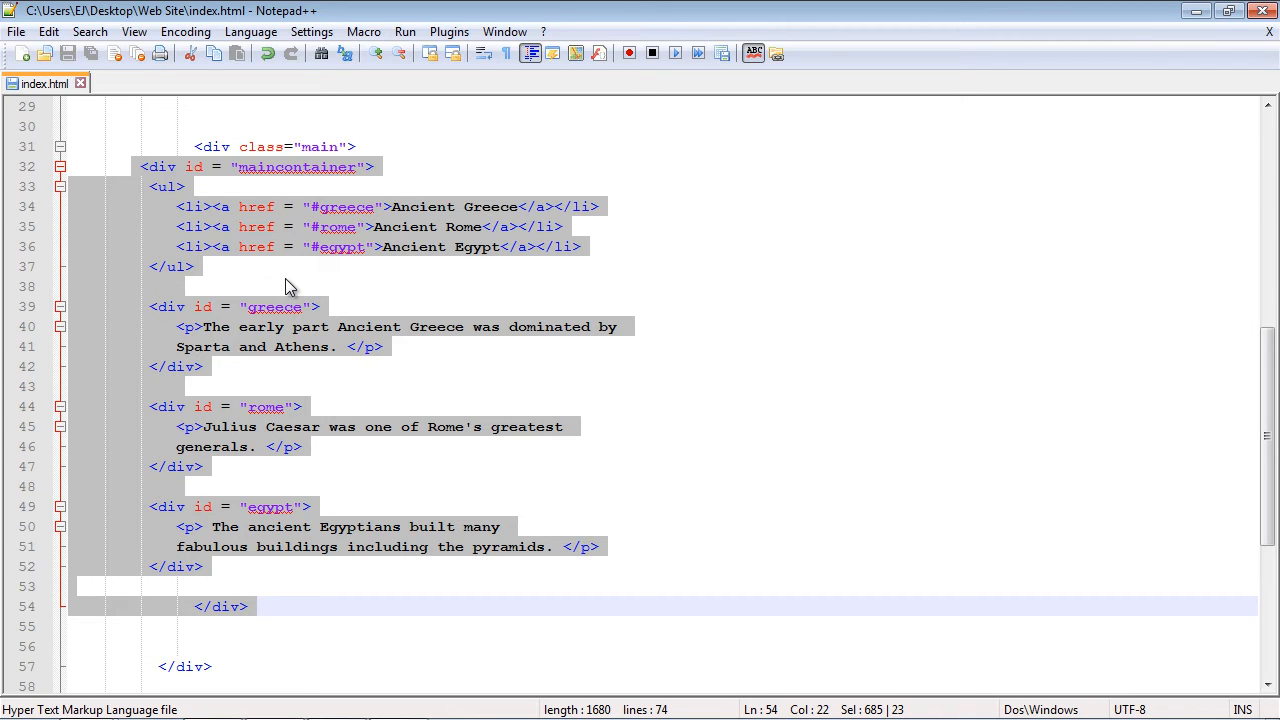
- Change the ready function to call $("#maincontainer").tabs();
{"action": "scroll", "scroll_direction": "down", "scroll_amount": 3}
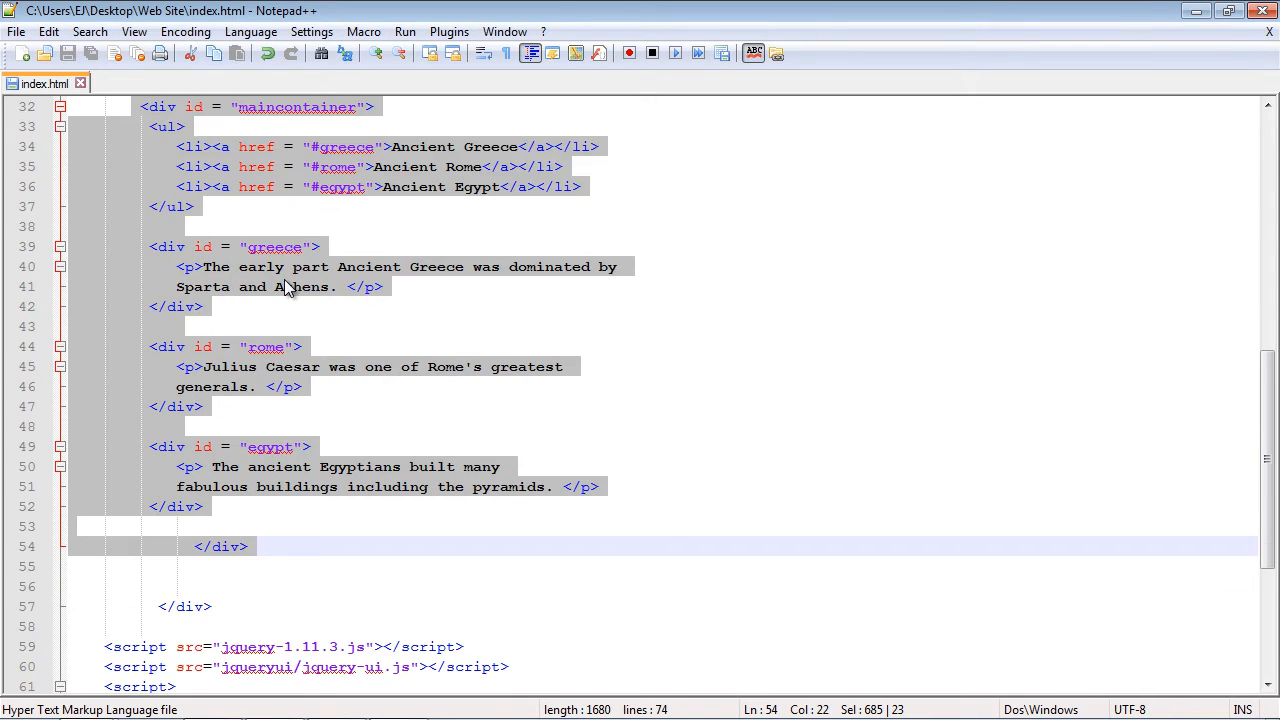
{"action": "scroll", "scroll_direction": "down", "scroll_amount": 3}
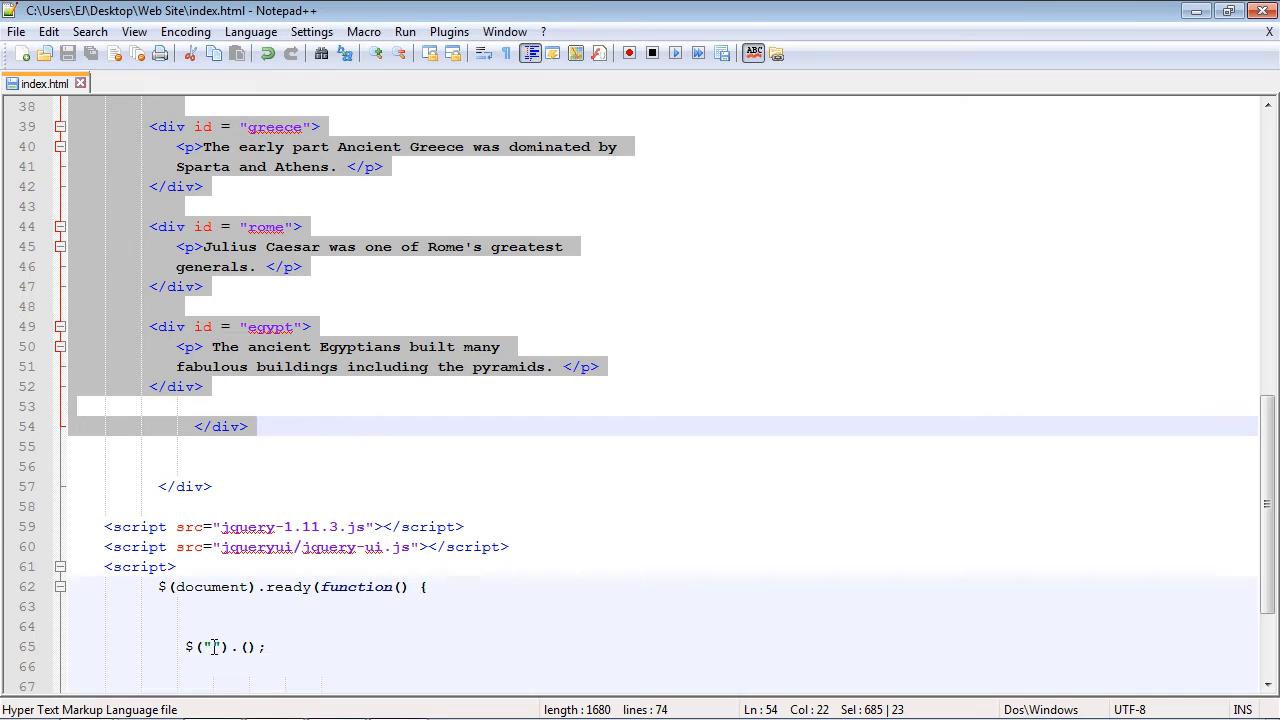
{"action": "left_click", "coordinate": [212, 648]}
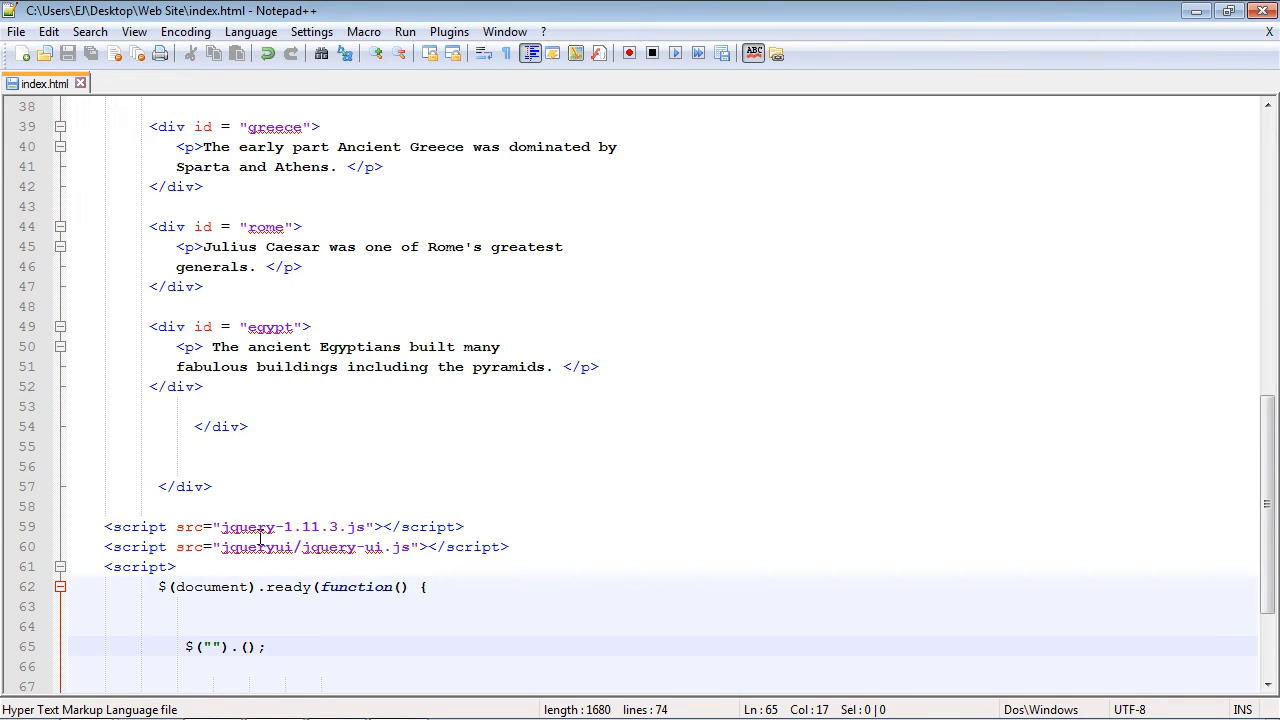
{"action": "scroll", "scroll_direction": "up", "scroll_amount": 3}
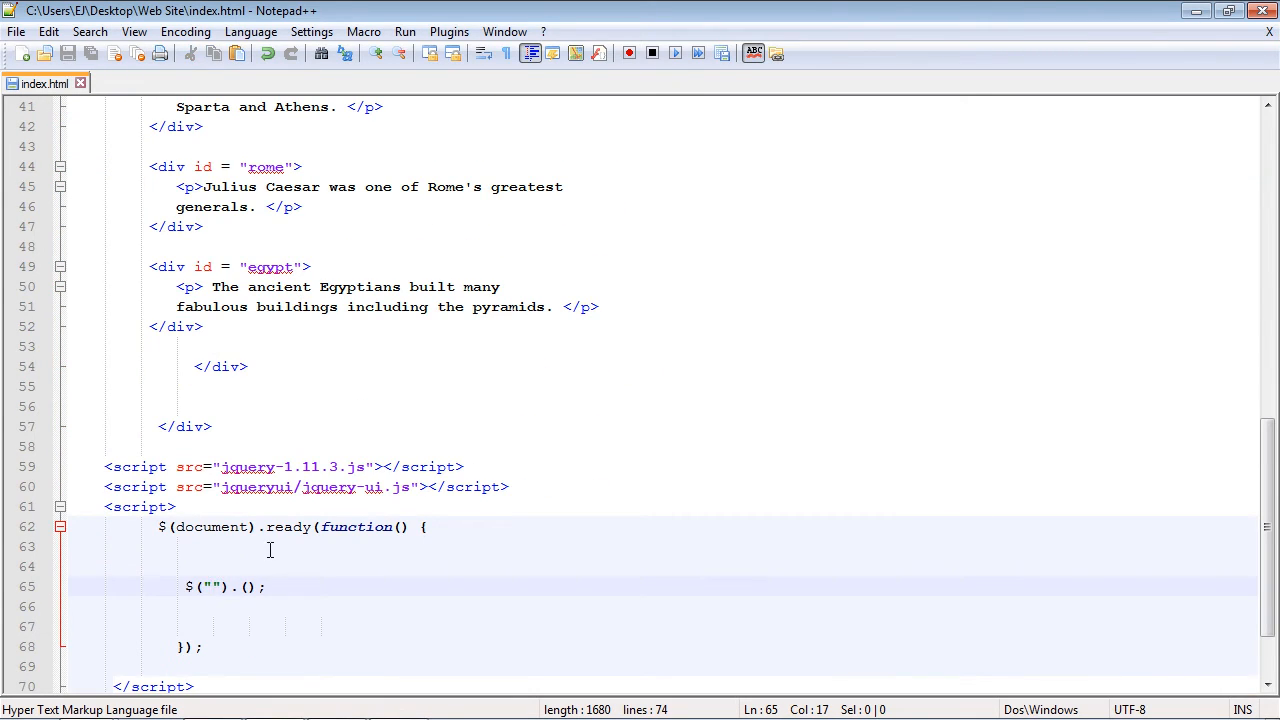
{"action": "type", "text": "#"}
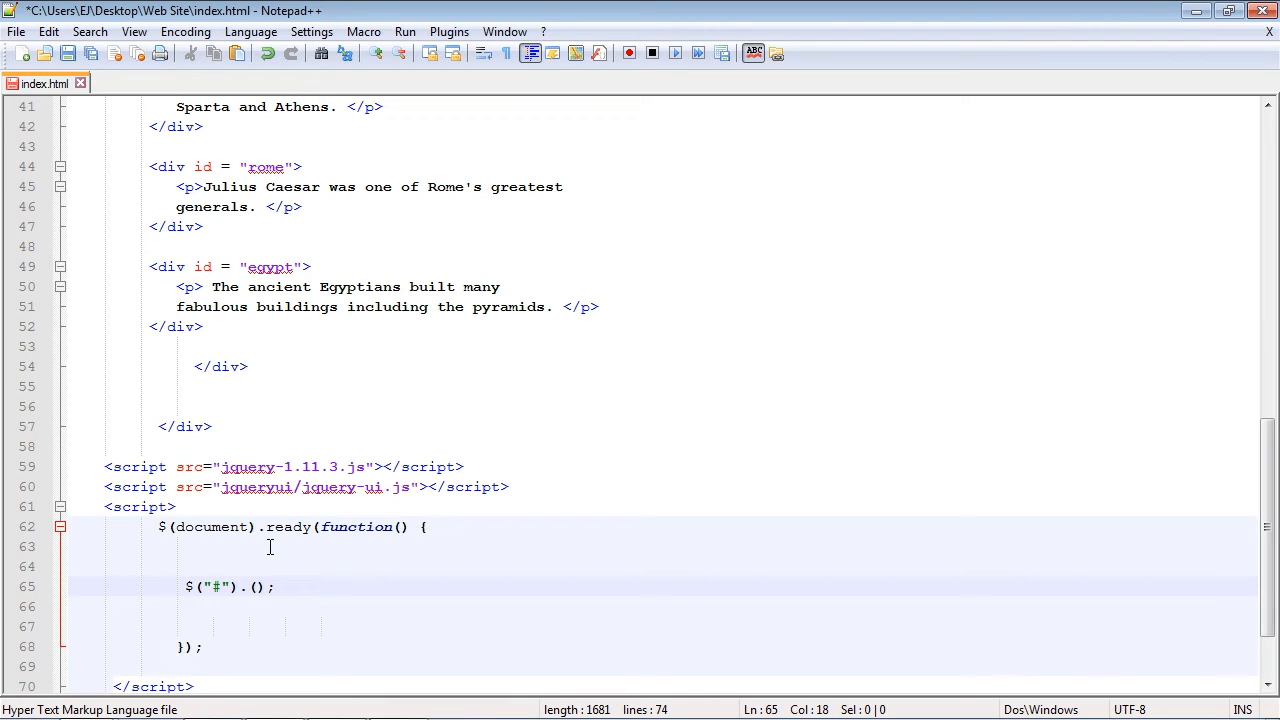
{"action": "type", "text": "maincontainer\").tabs"}
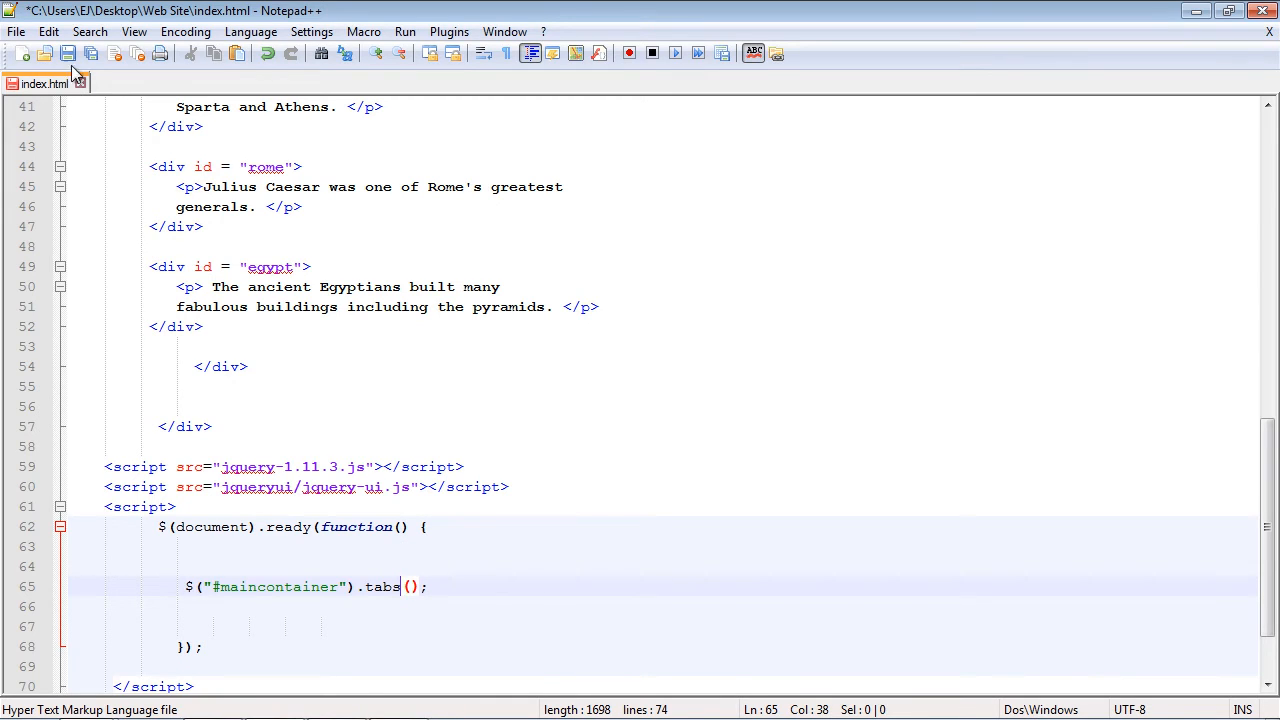
- Save index.html, launch it in Chrome and switch through the Ancient Rome and Ancient Egypt tabs
{"action": "left_click", "coordinate": [404, 32]}
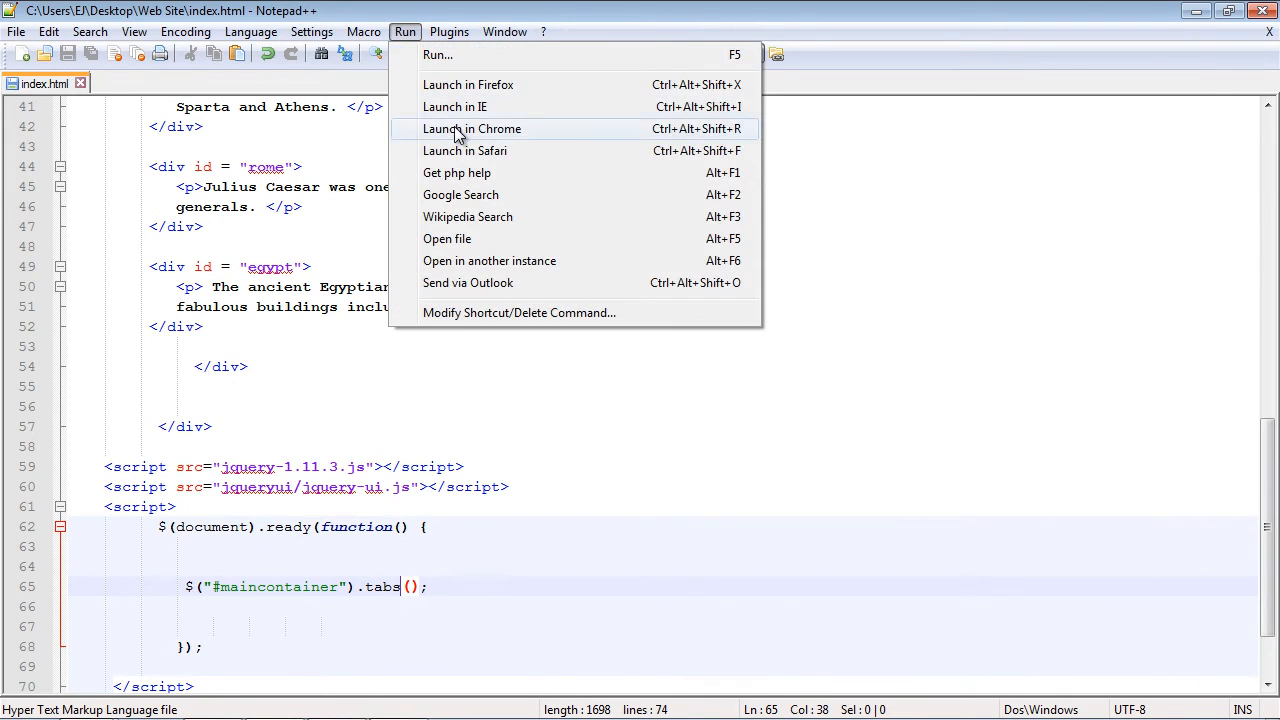
{"action": "left_click", "coordinate": [472, 128]}
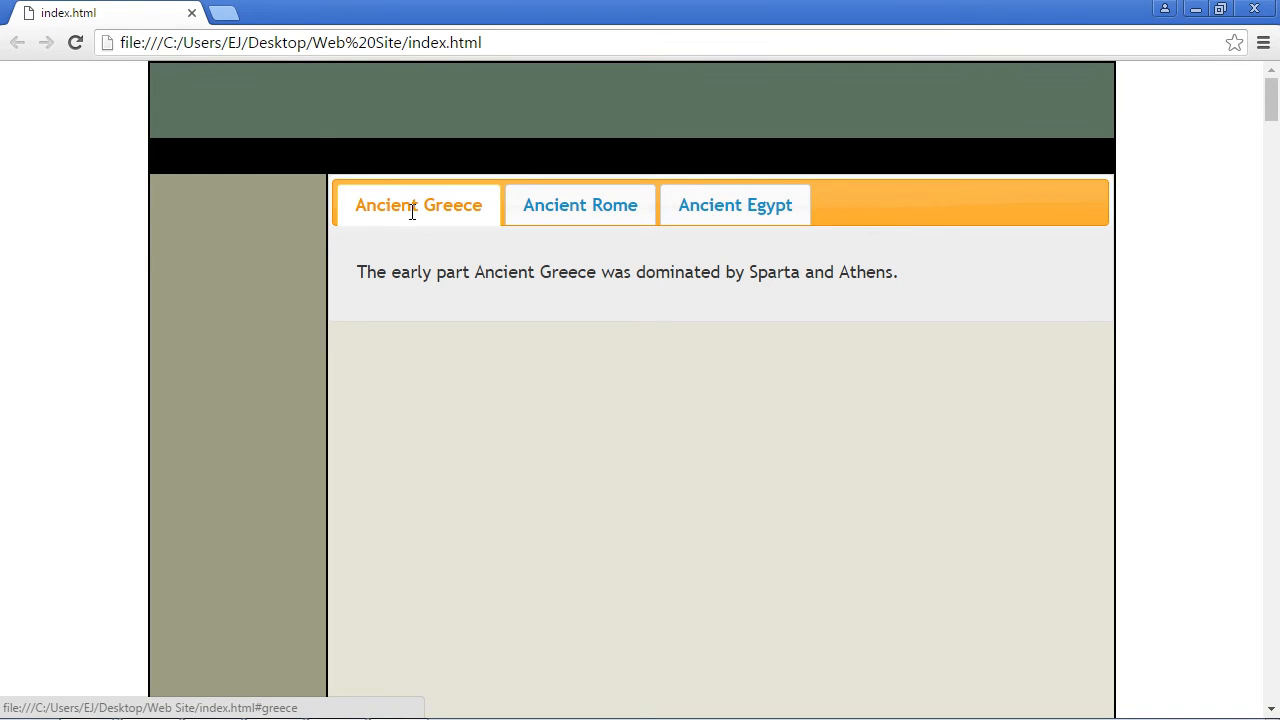
{"action": "left_click", "coordinate": [580, 204]}
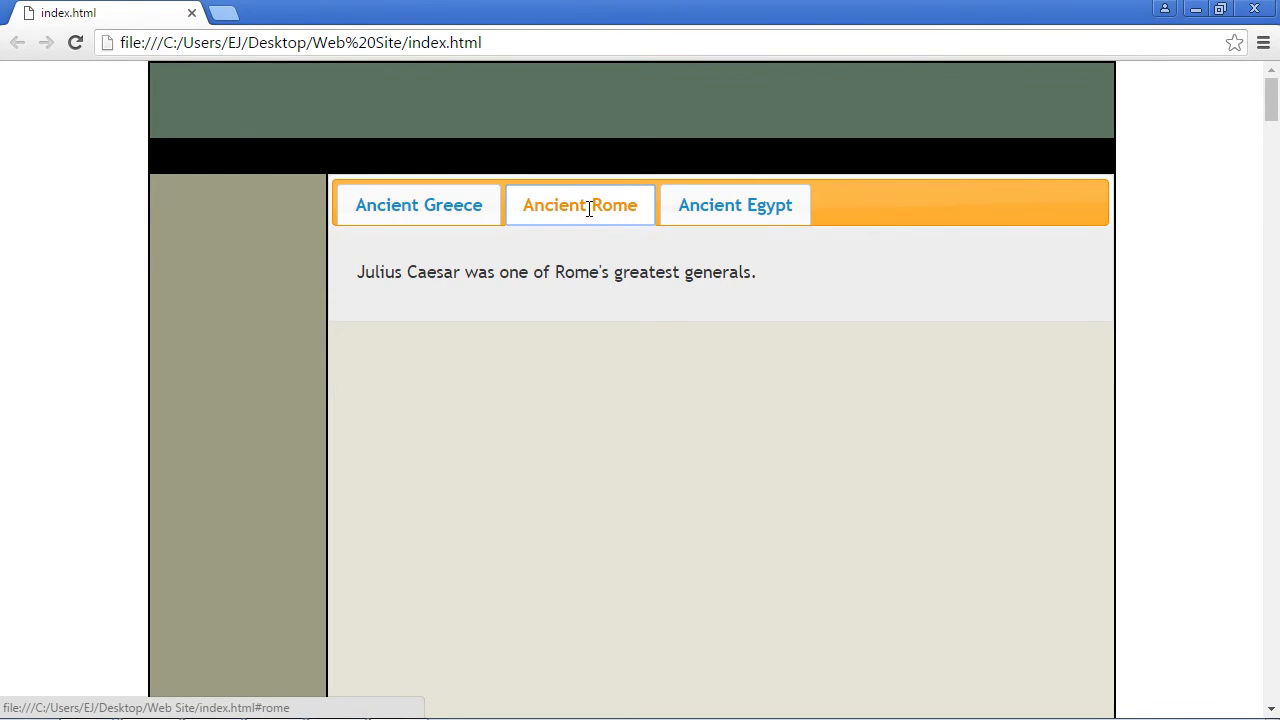
{"action": "left_click_drag", "start_coordinate": [376, 272], "coordinate": [712, 272]}
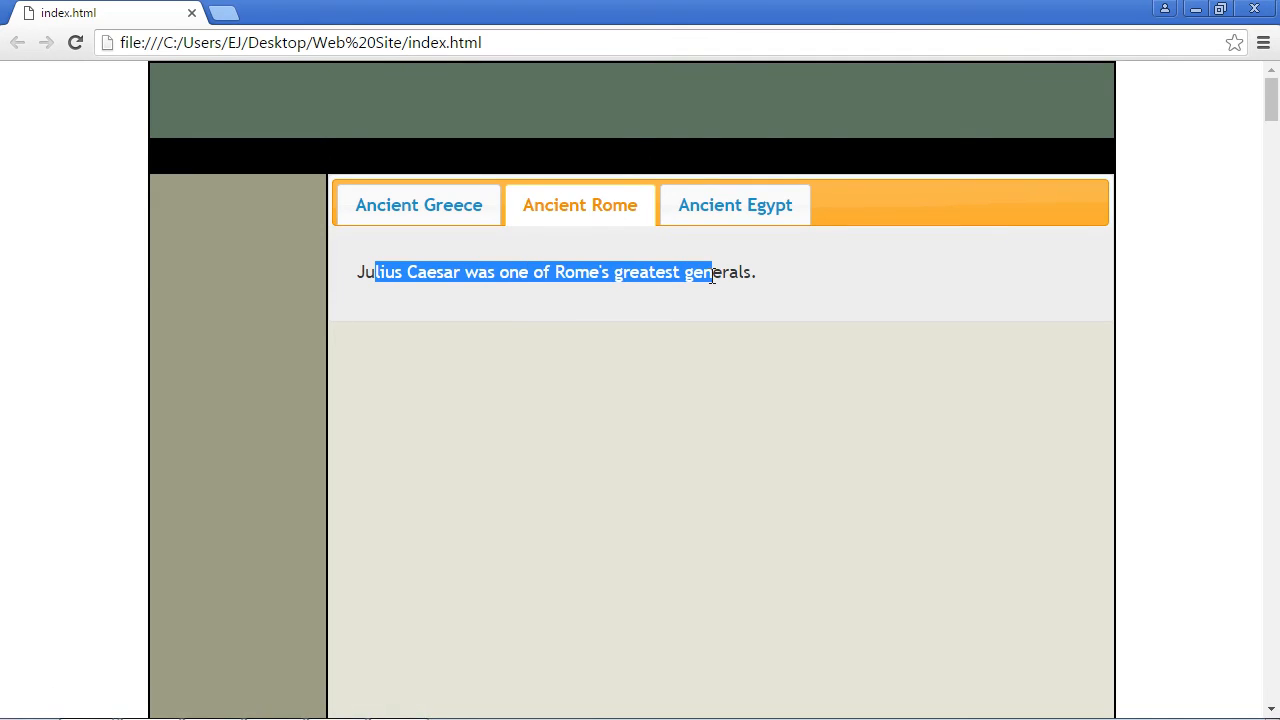
{"action": "left_click", "coordinate": [736, 204]}
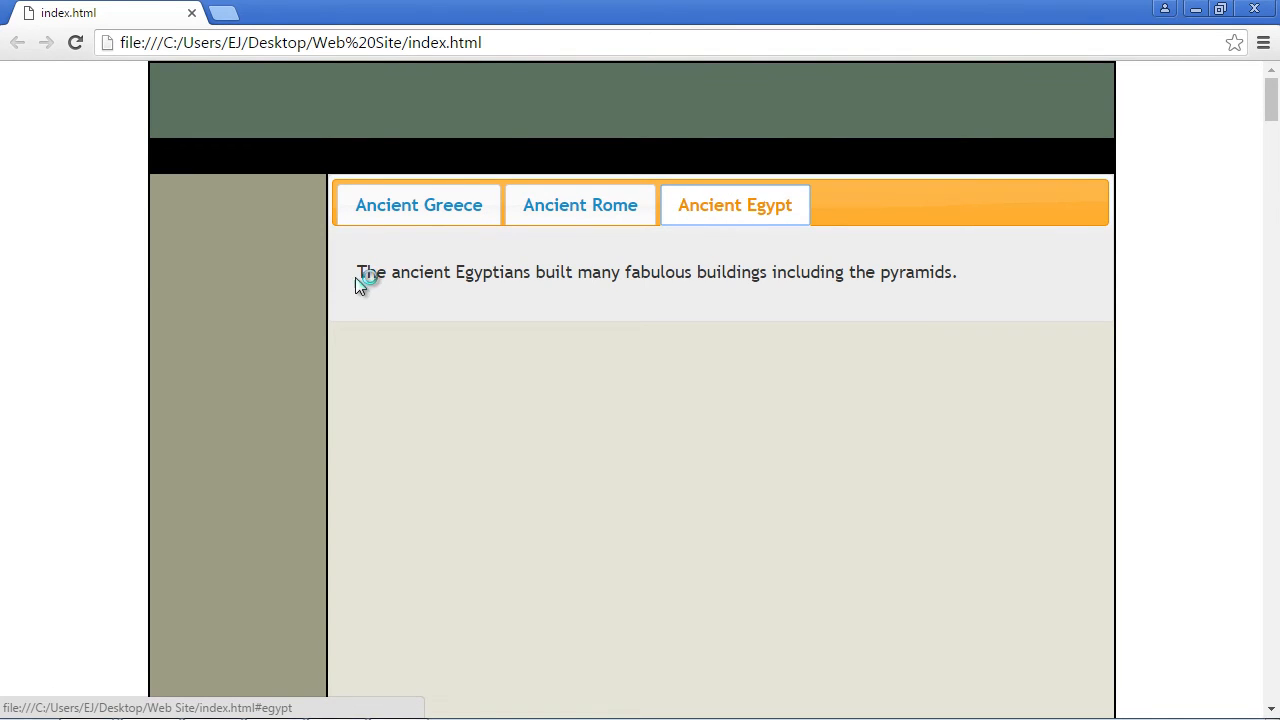
{"action": "mouse_move", "coordinate": [790, 270]}
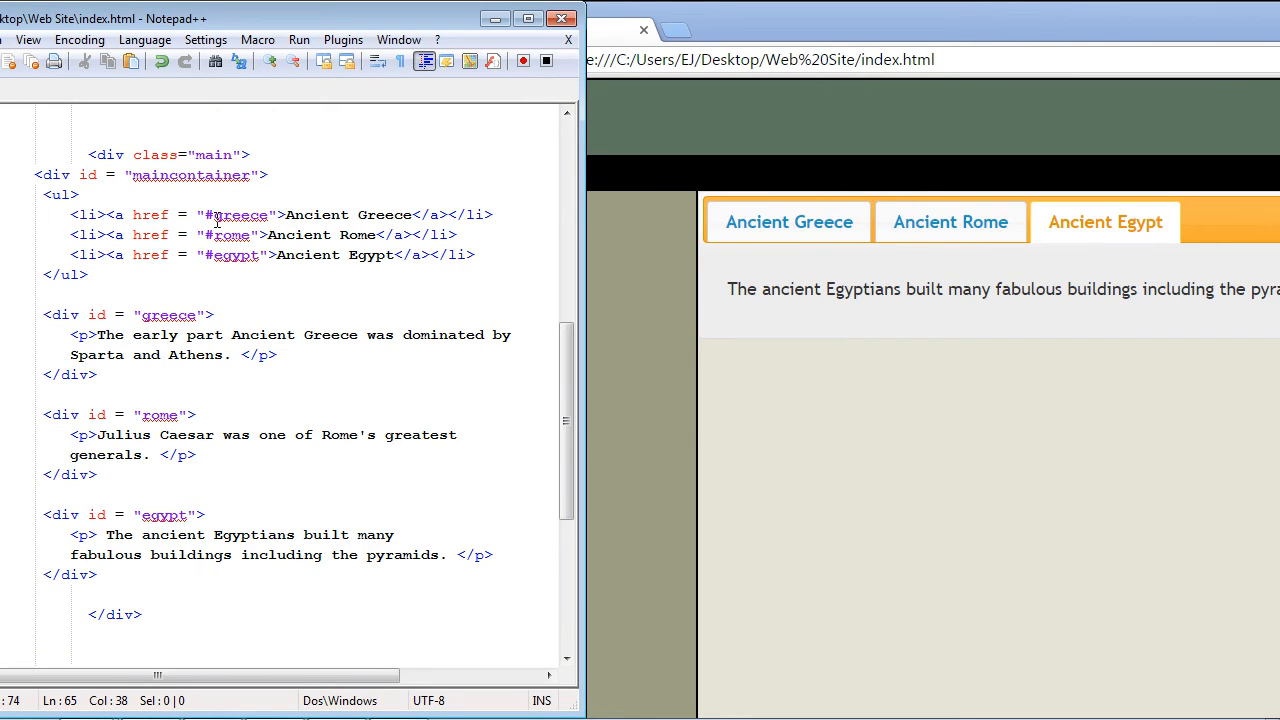
{"action": "mouse_move", "coordinate": [788, 220]}
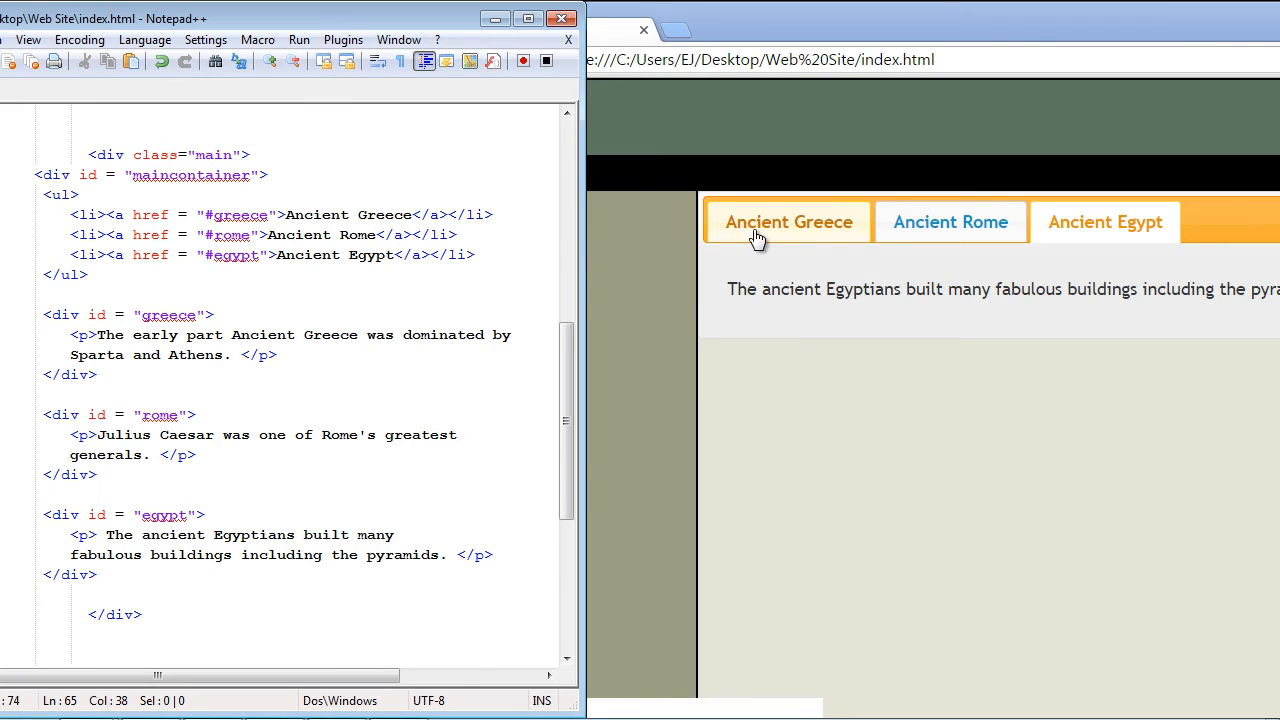
- Select the Ancient Greece link text and compare it with the rendered Ancient Greece tab
{"action": "left_click", "coordinate": [308, 214]}
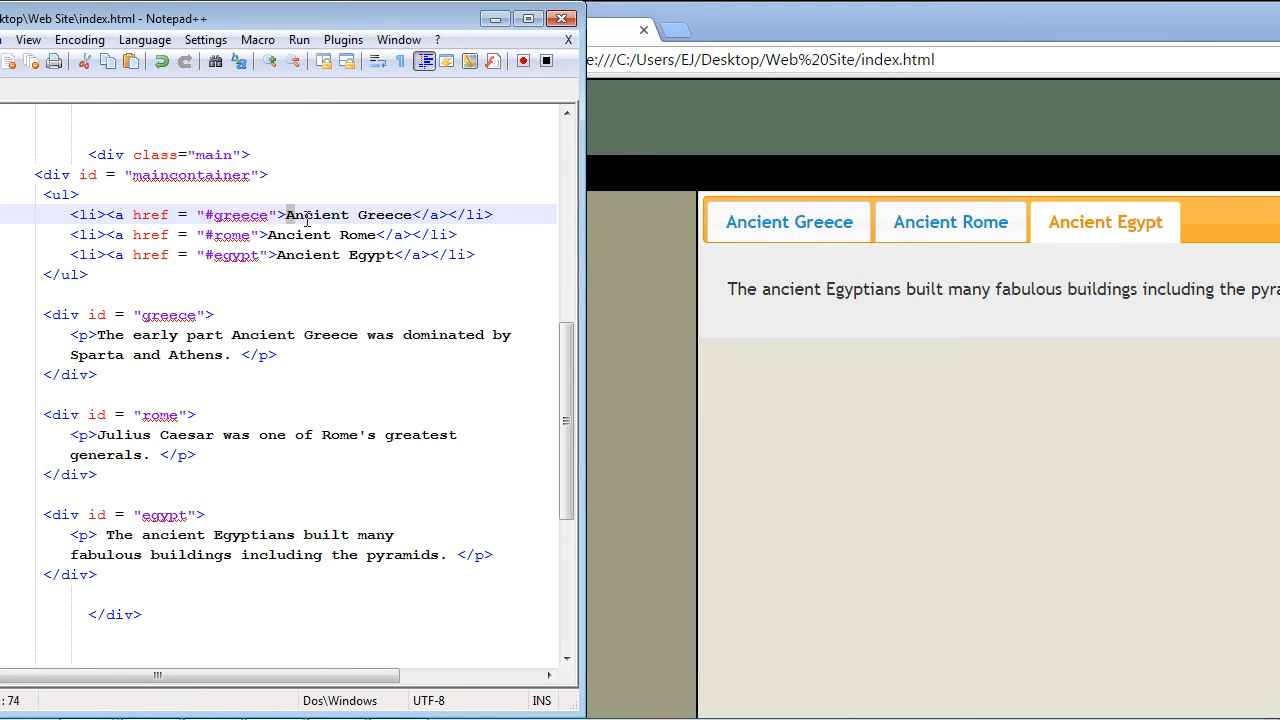
{"action": "double_click", "coordinate": [350, 214]}
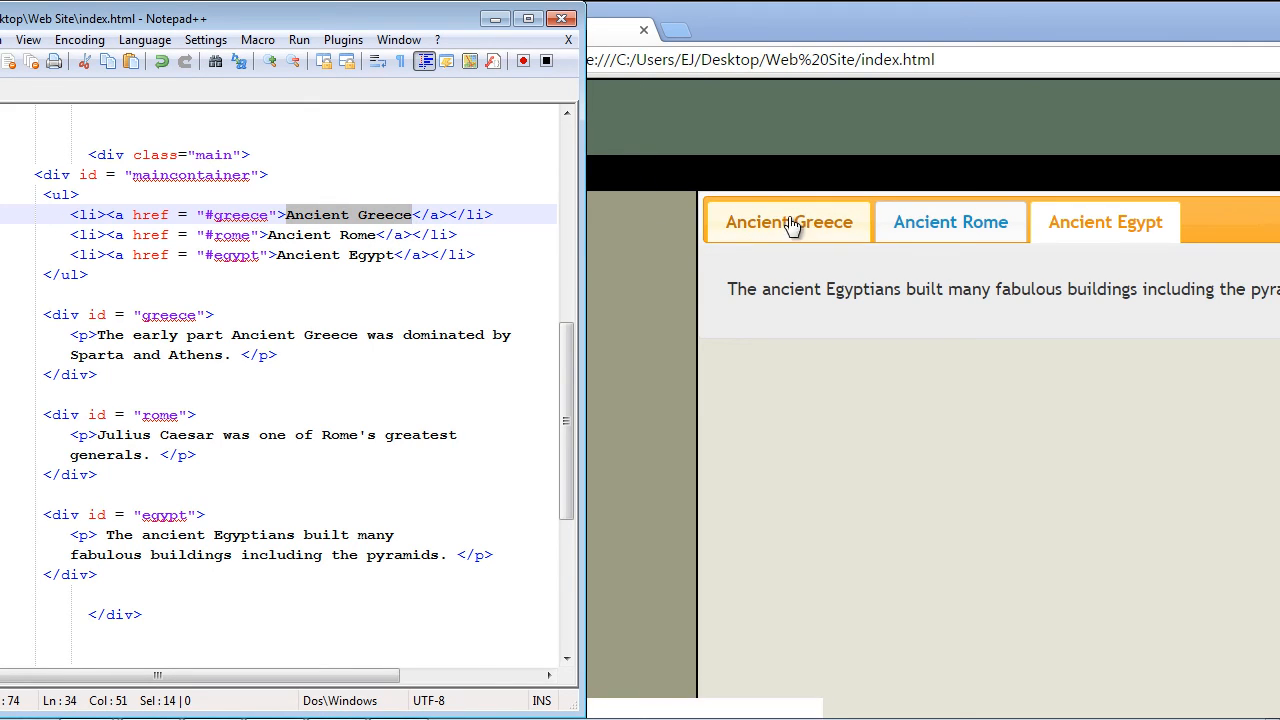
{"action": "left_click", "coordinate": [262, 234]}
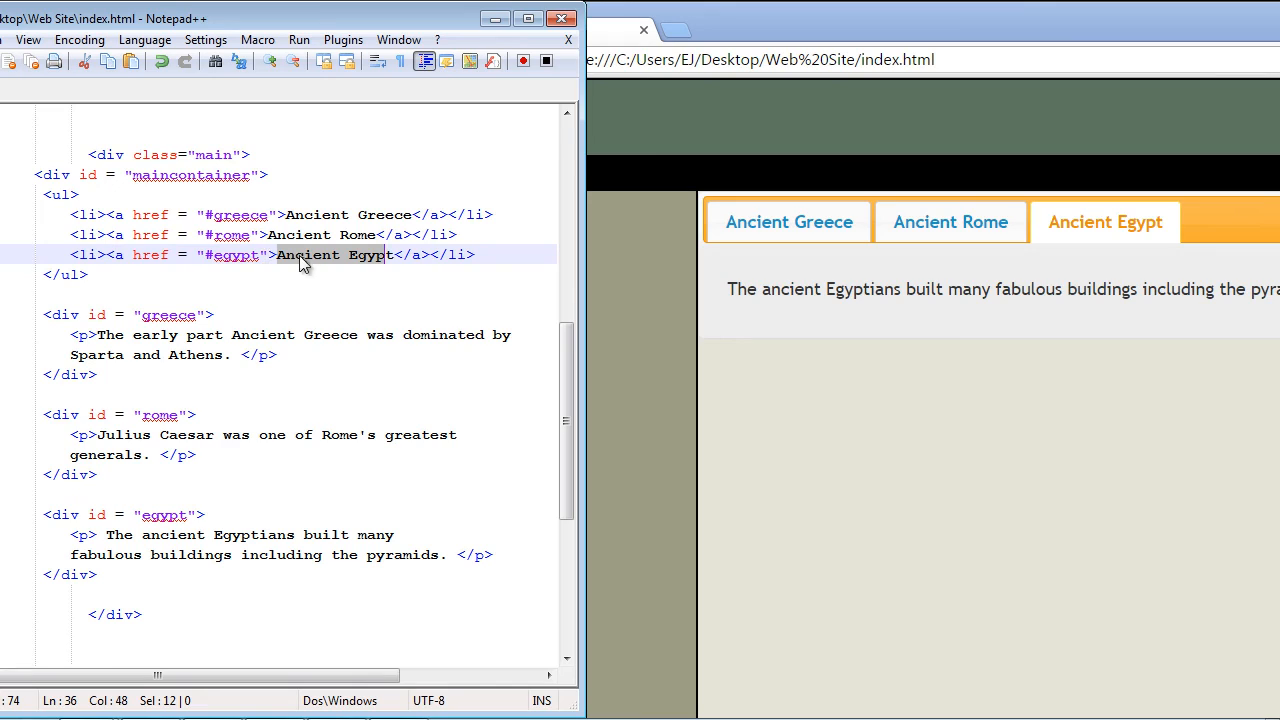
{"action": "mouse_move", "coordinate": [224, 488]}
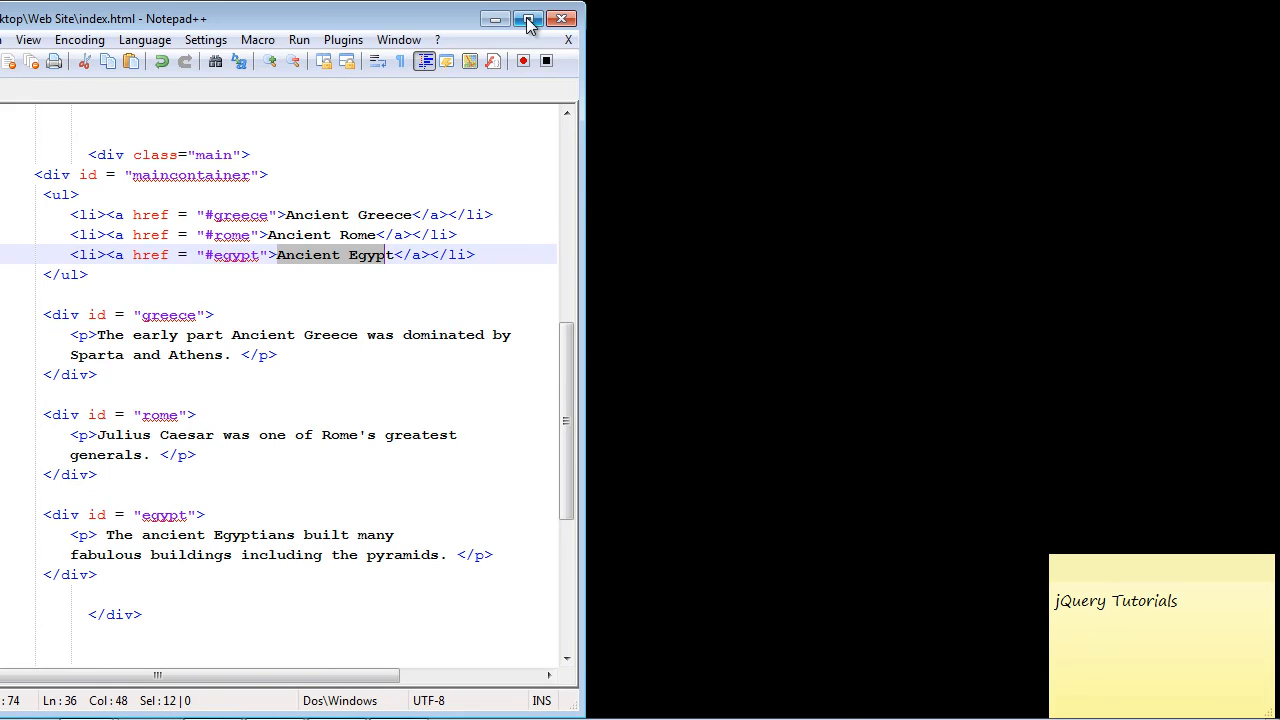
- Duplicate the Egypt link line as Ancient Egypt 2 pointing to #egypt2
{"action": "left_click", "coordinate": [528, 18]}
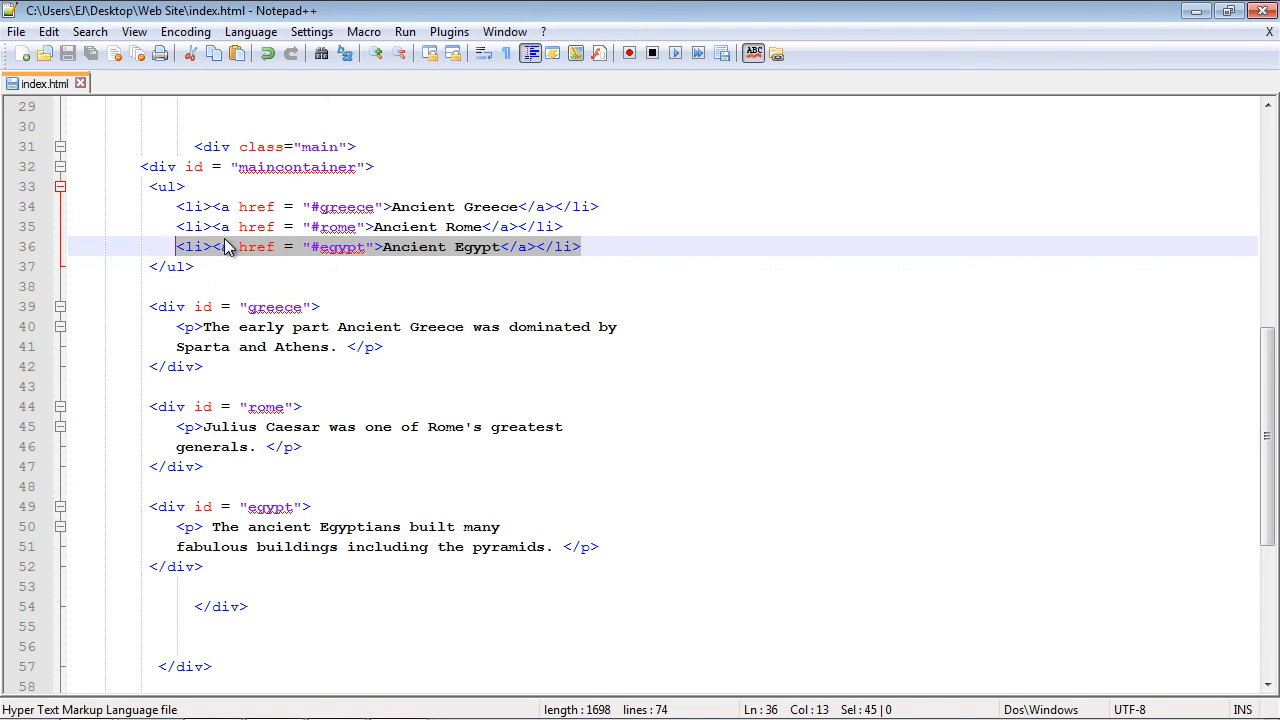
{"action": "left_click", "coordinate": [618, 248]}
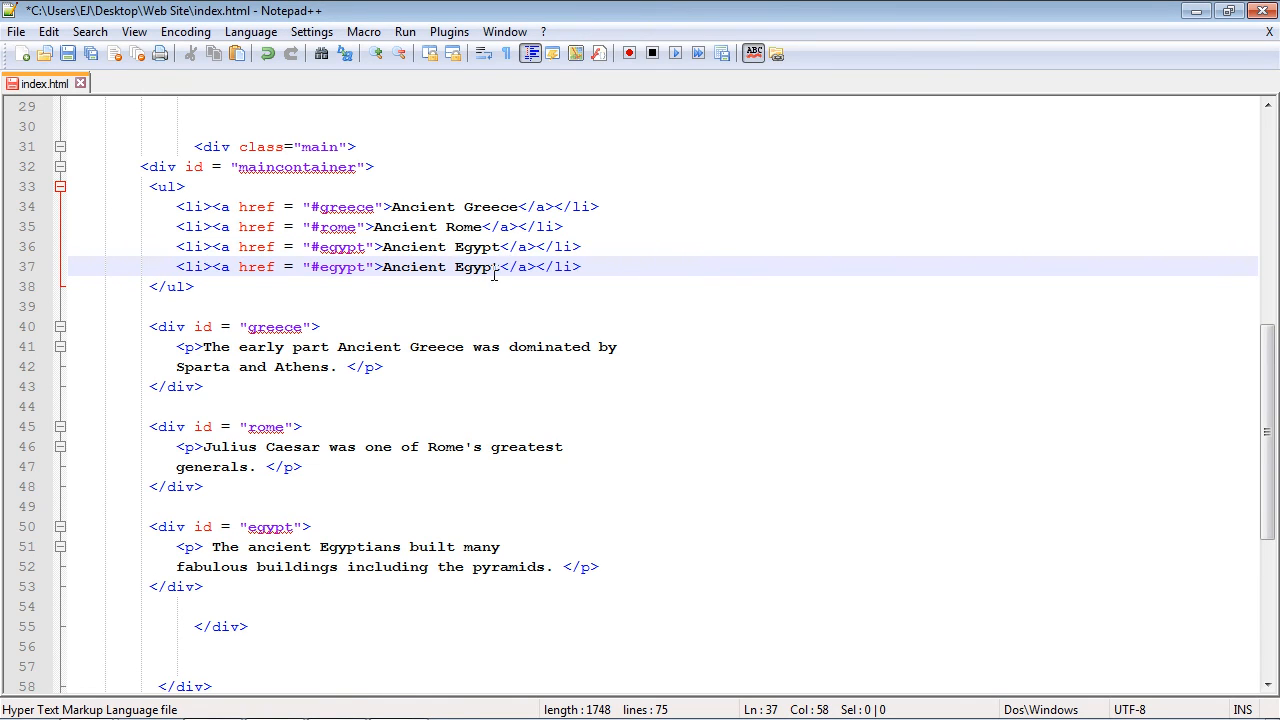
{"action": "type", "text": "2"}
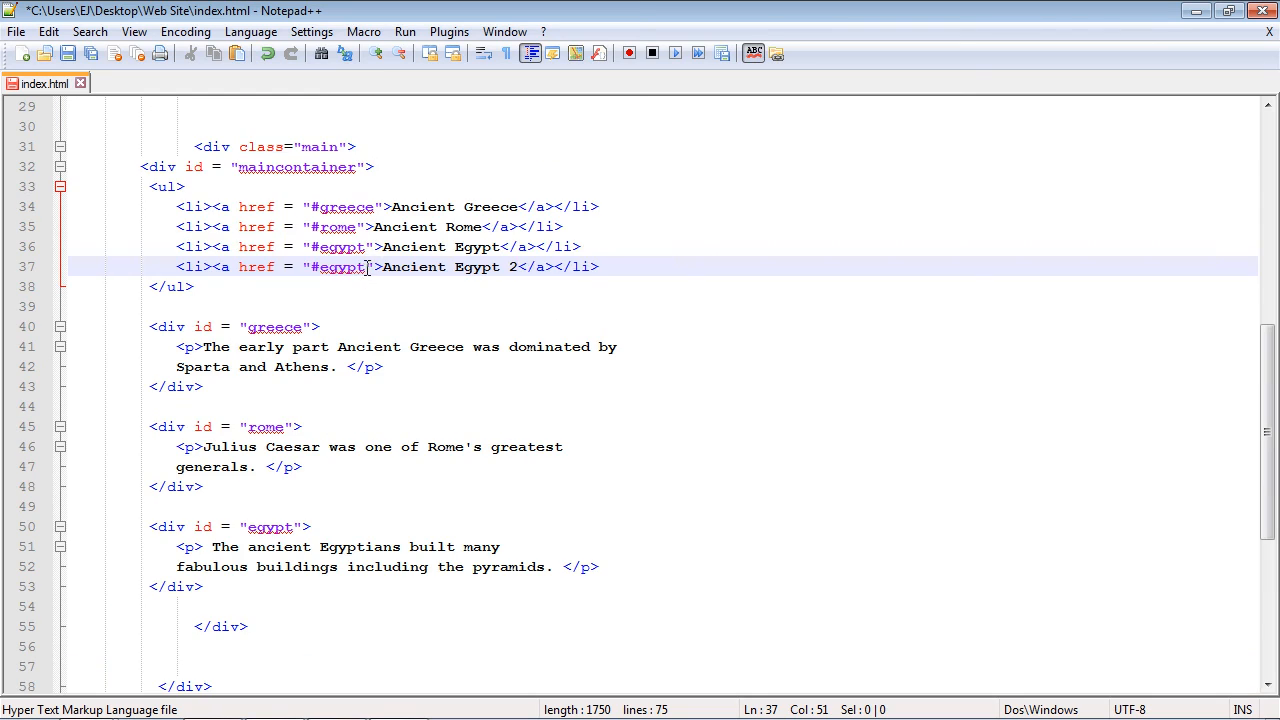
{"action": "type", "text": "2"}
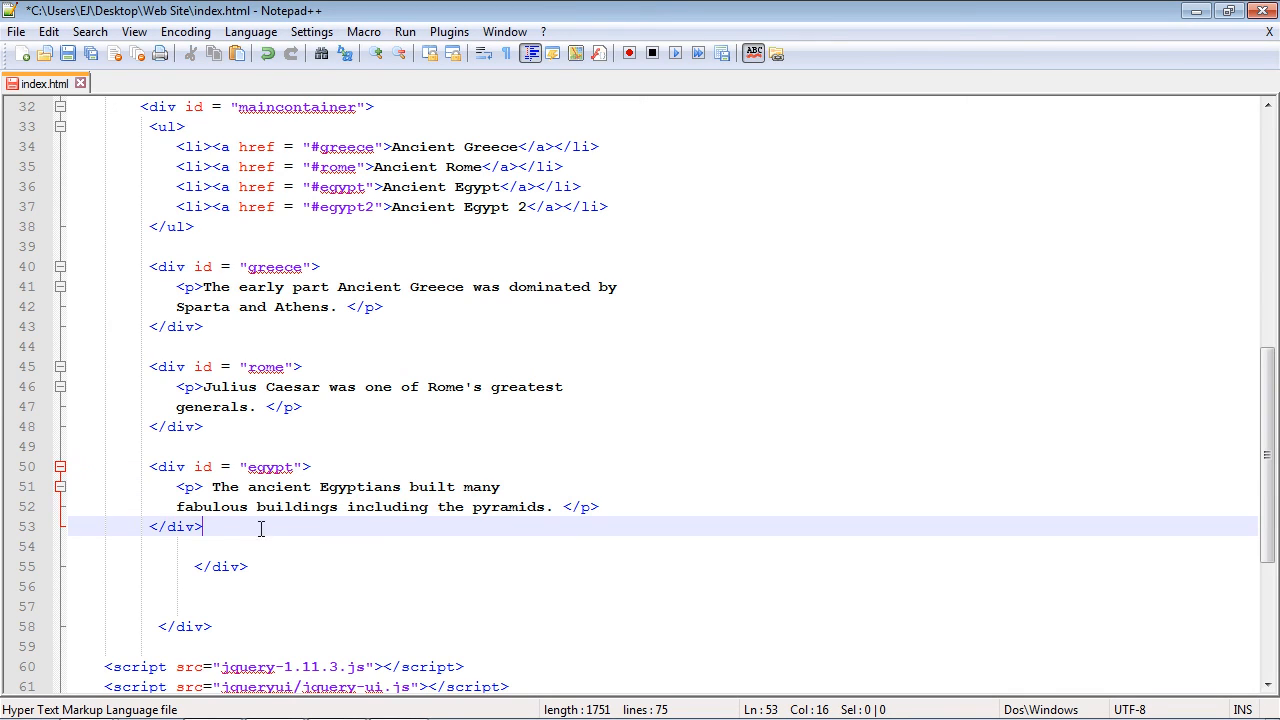
- Paste a copy of the egypt content div and rename its id to egypt2
{"action": "key", "text": "ctrl+v"}
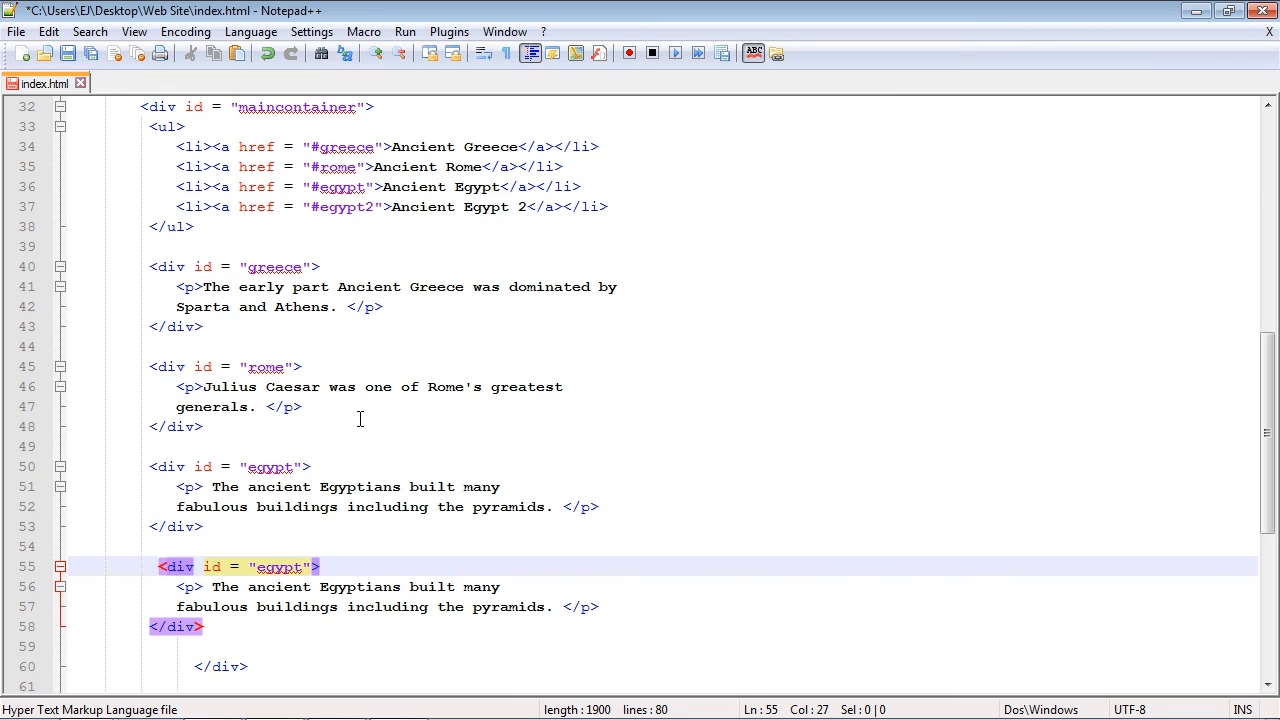
{"action": "type", "text": "2"}
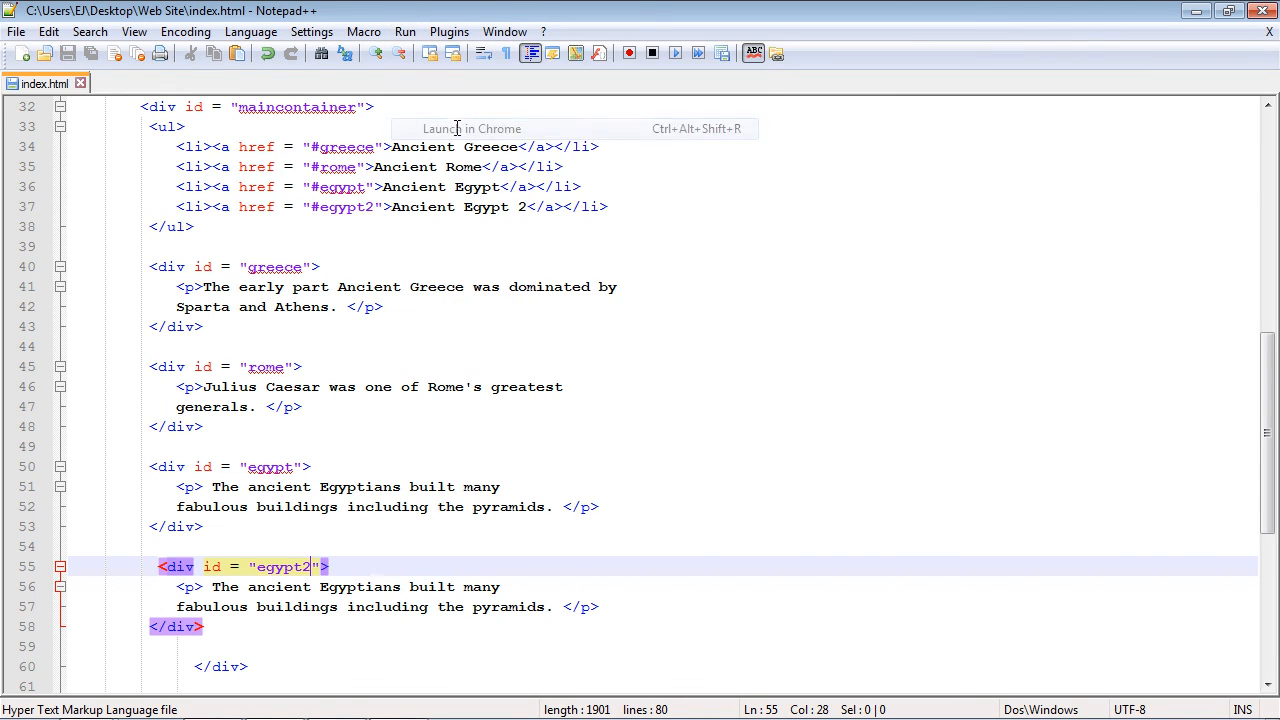
- Launch the page in Chrome and switch between the Ancient Egypt 2 and Ancient Greece tabs
{"action": "left_click", "coordinate": [472, 128]}
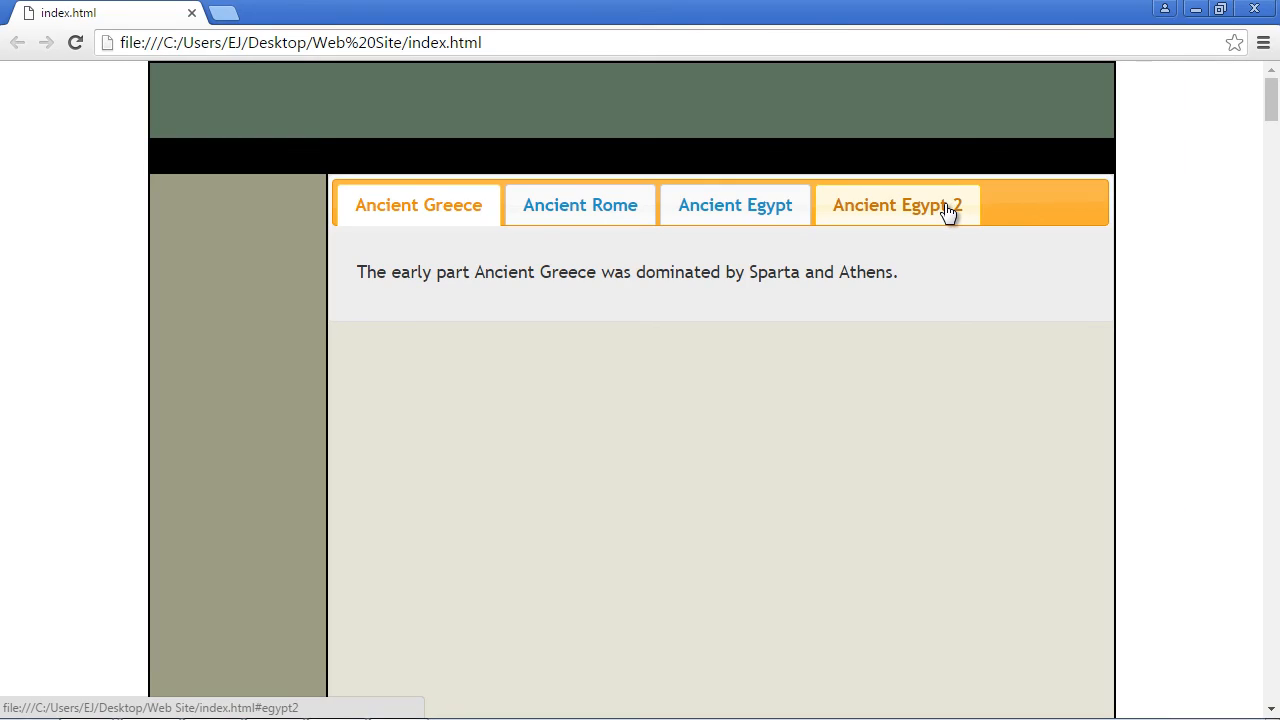
{"action": "mouse_move", "coordinate": [734, 230]}
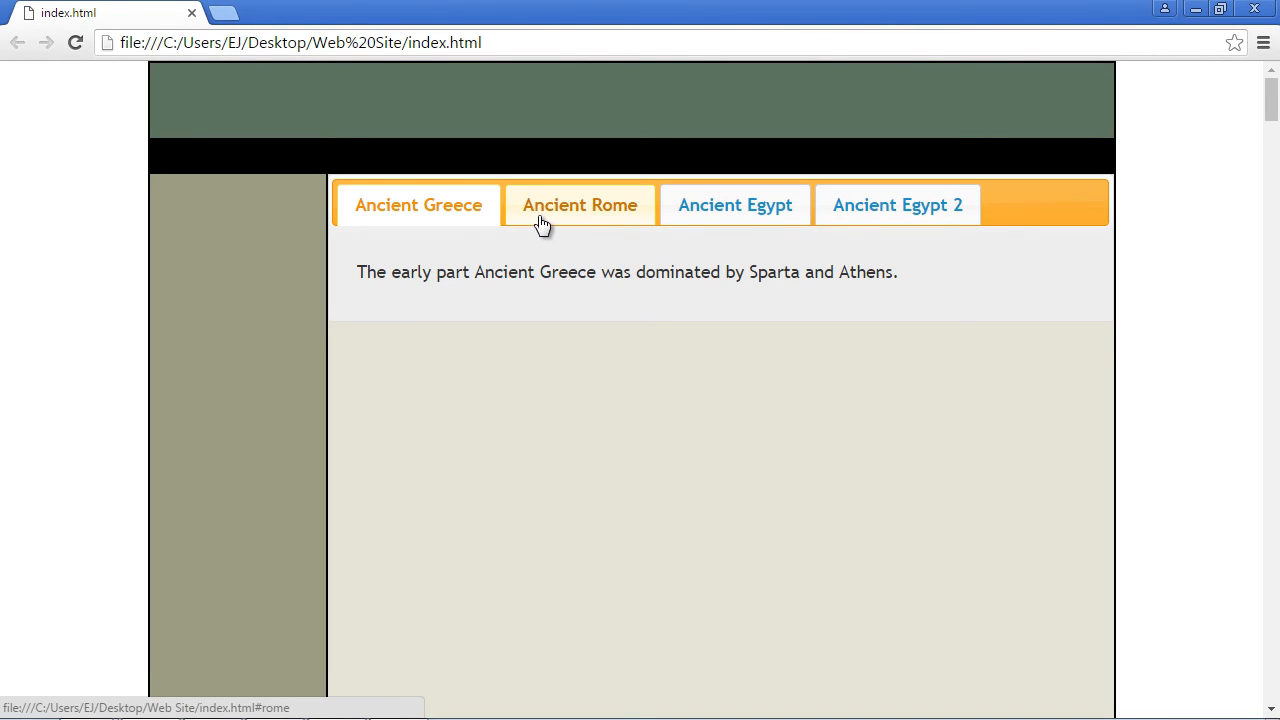
{"action": "mouse_move", "coordinate": [960, 560]}
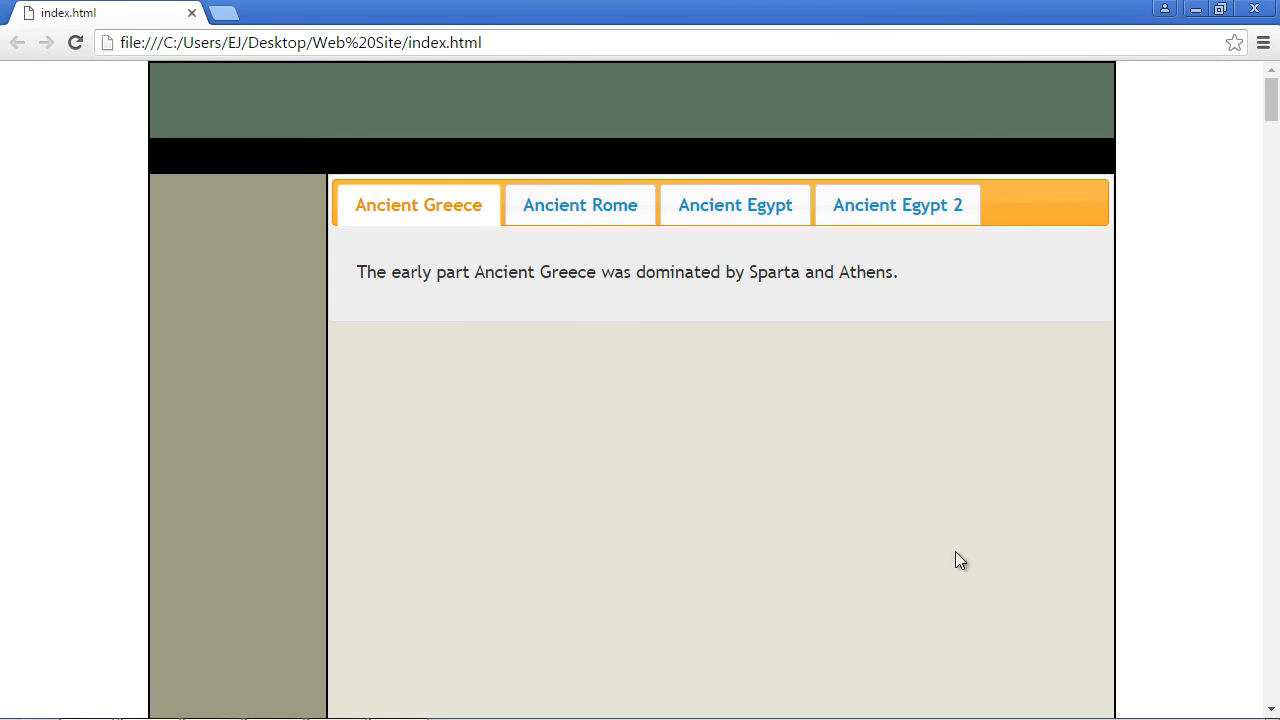
{"action": "mouse_move", "coordinate": [904, 596]}
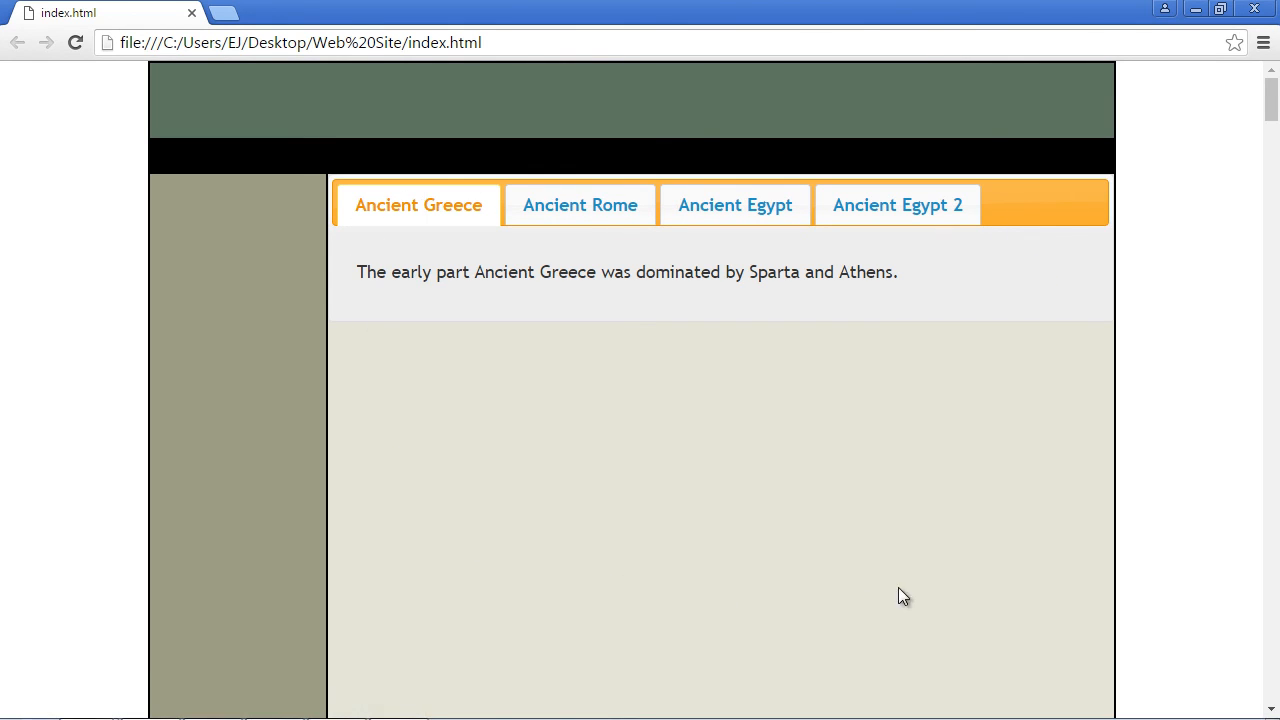
{"action": "left_click", "coordinate": [896, 204]}
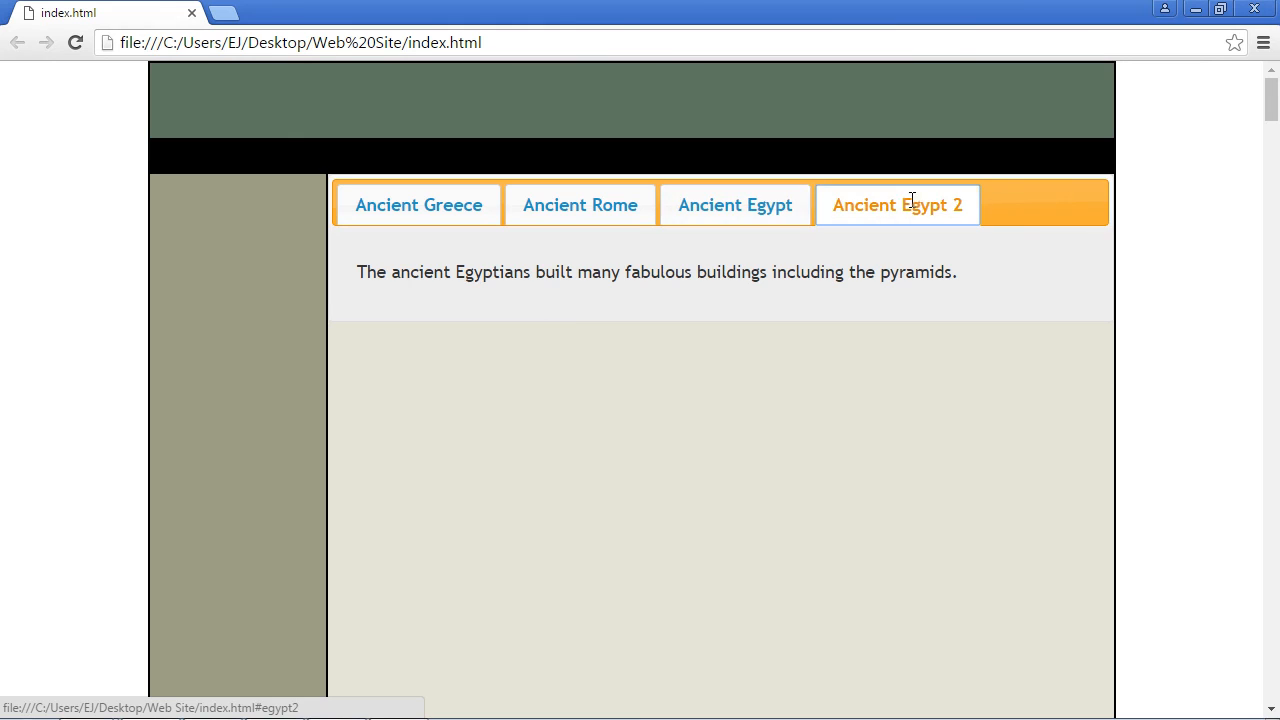
{"action": "left_click", "coordinate": [418, 204]}
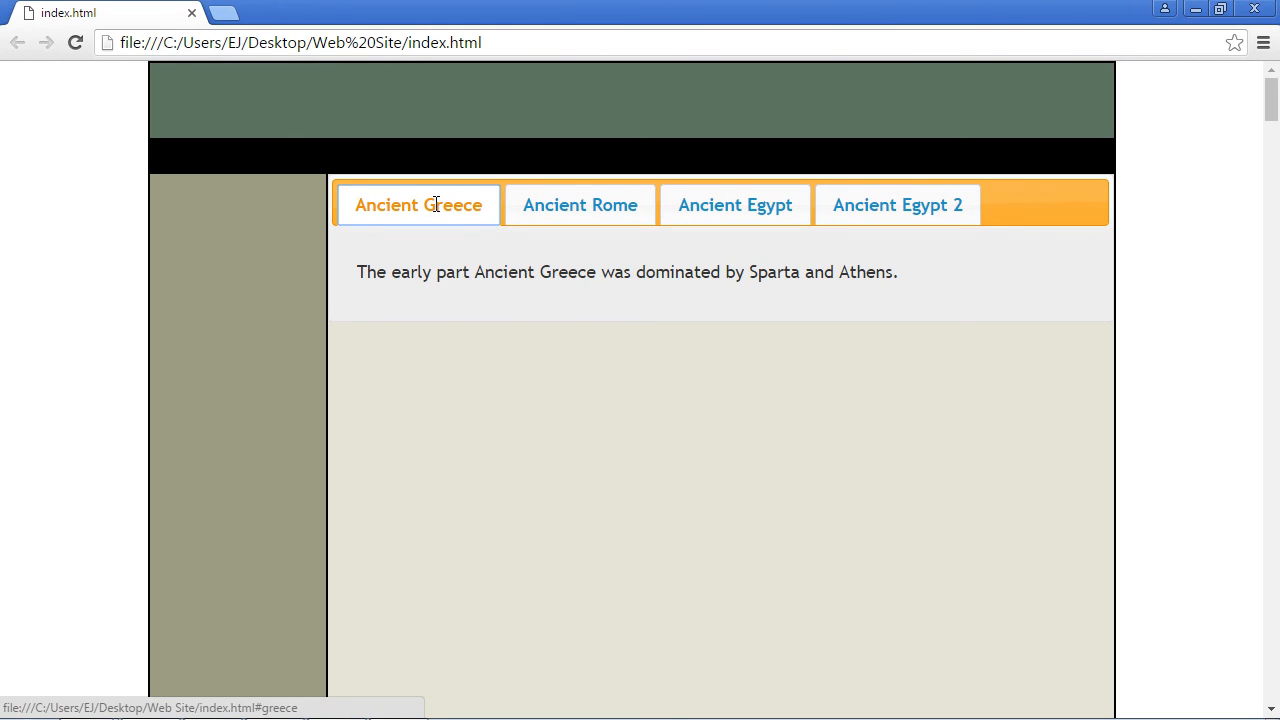
{"action": "mouse_move", "coordinate": [422, 192]}
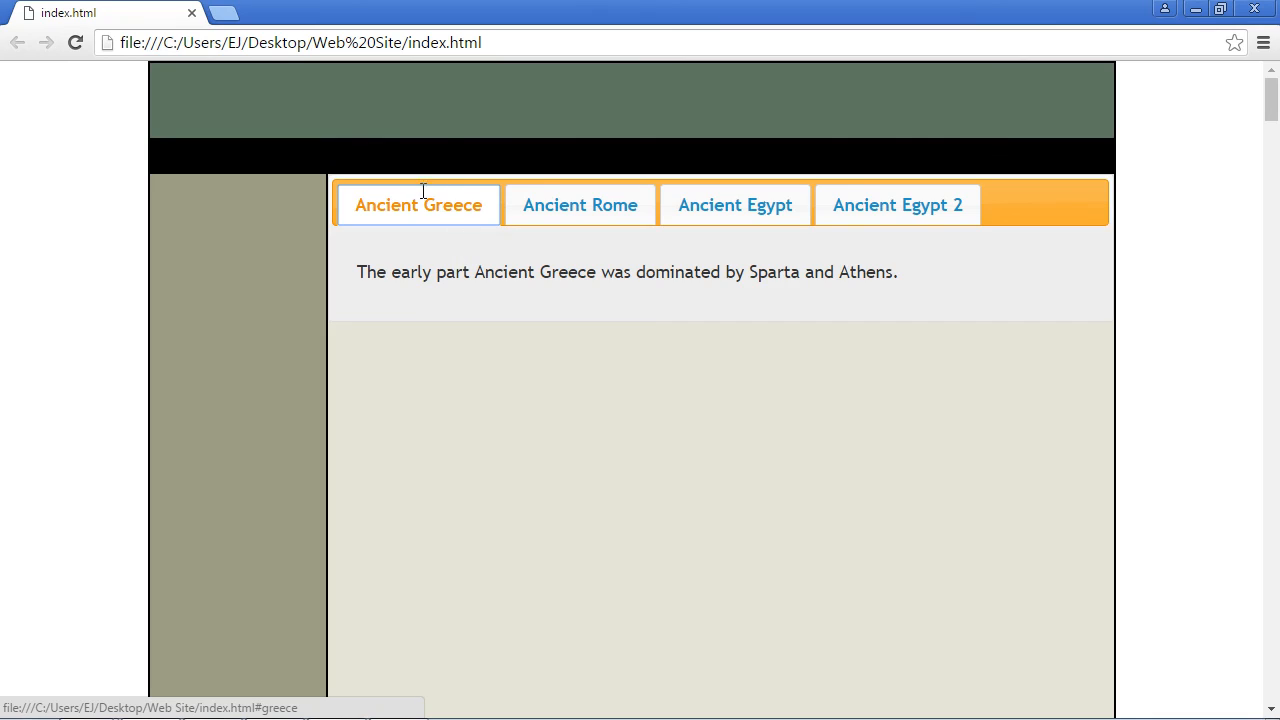